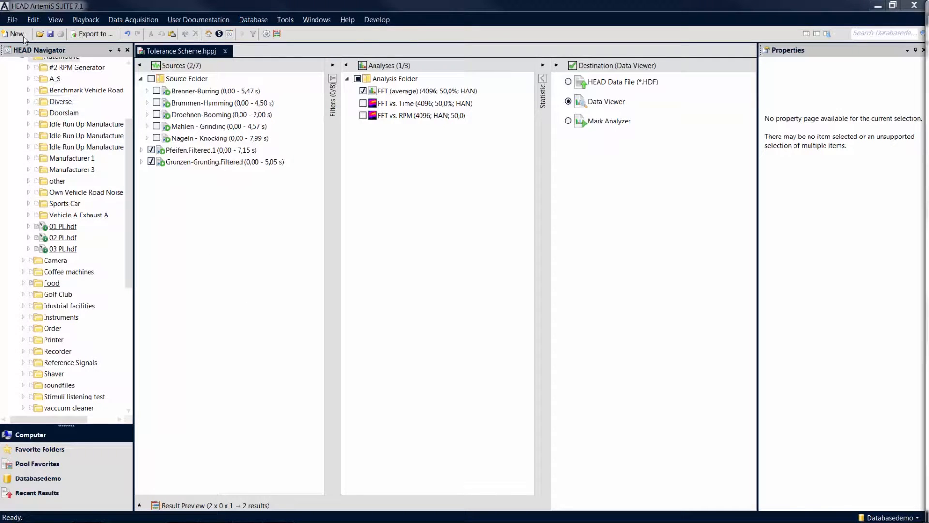
Create a new Tolerance Scheme document with its default upper curve
left_click(17, 34)
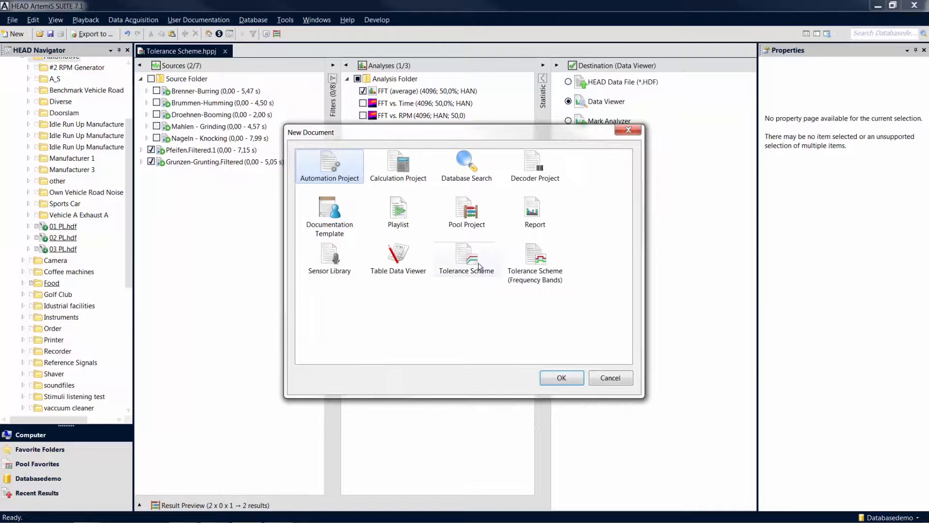
left_click(560, 377)
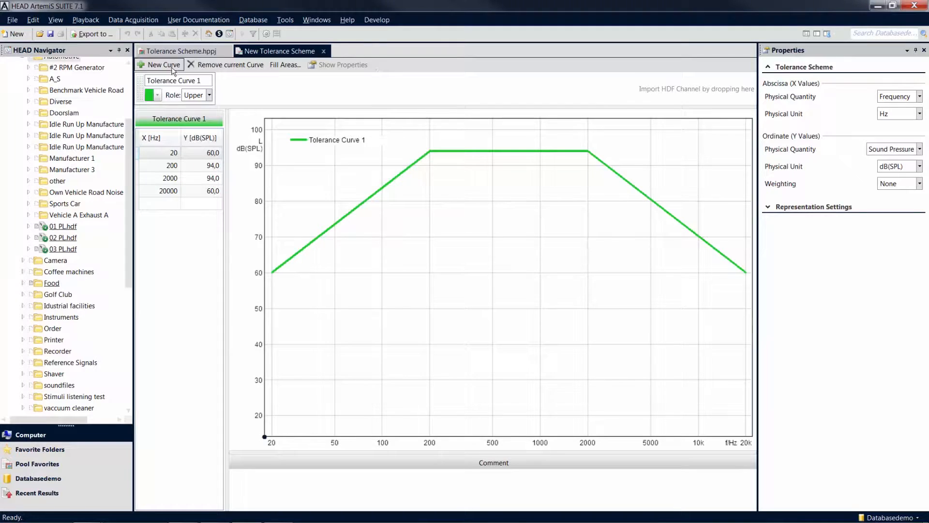
Add a second tolerance curve with points 500 Hz / 60,0 dB and 1000 Hz / 60,0 dB
left_click(162, 65)
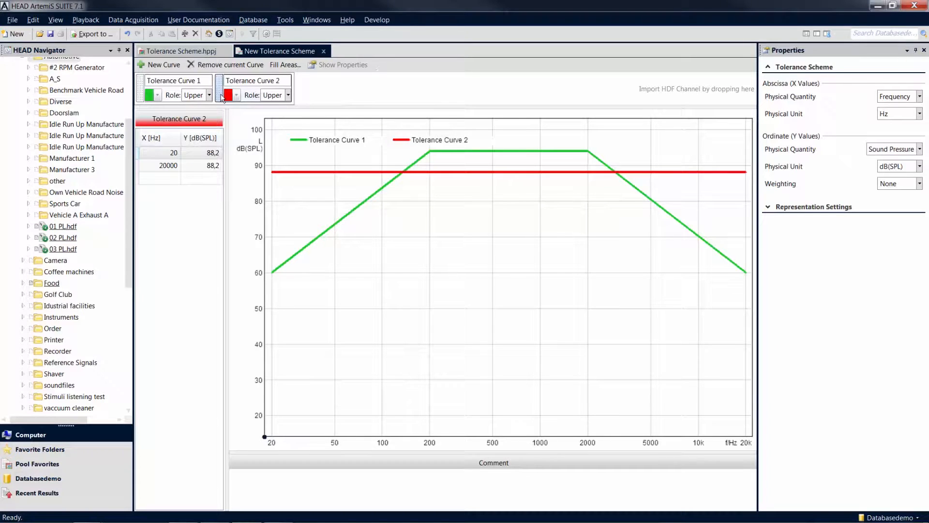
left_click(158, 178)
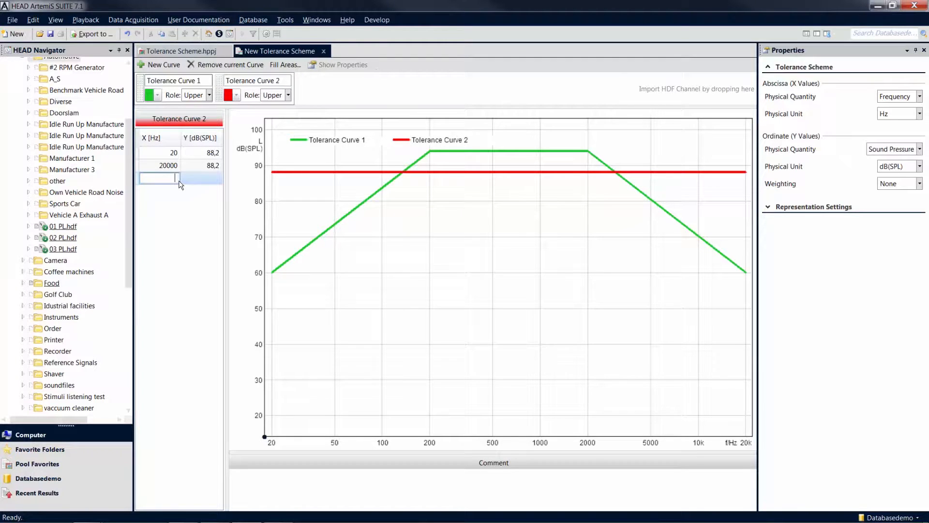
type("500")
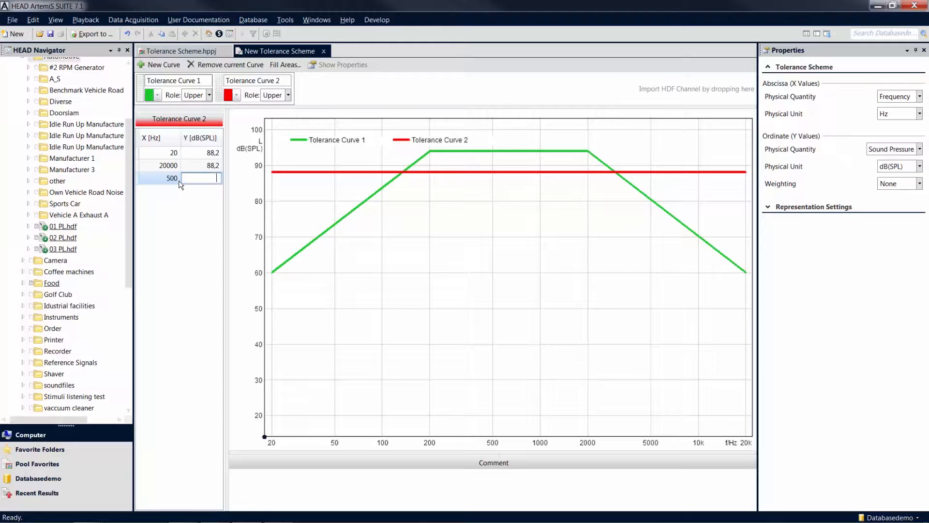
type("60,0")
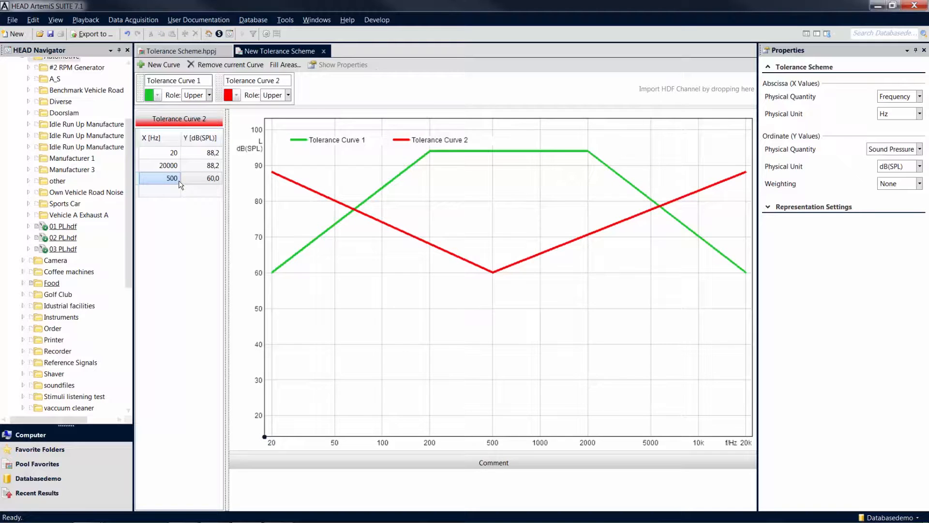
left_click(160, 189)
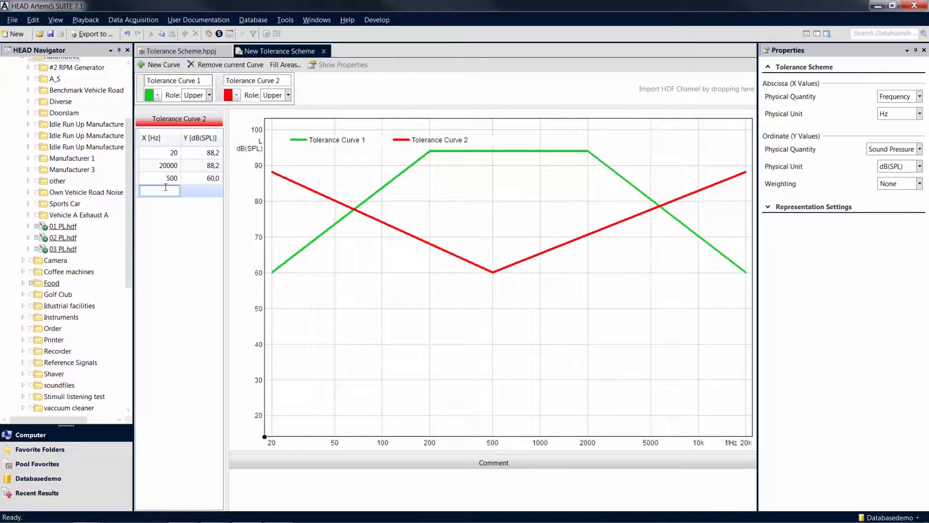
type("1000")
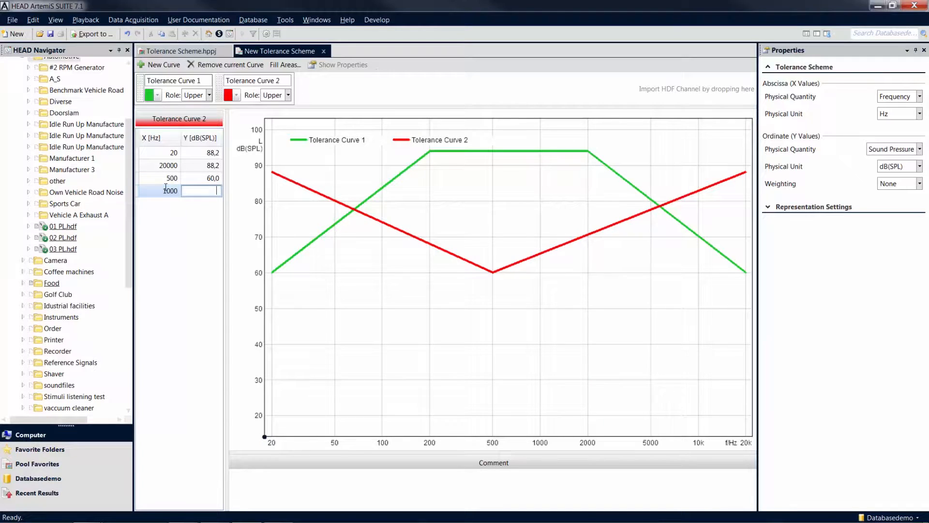
type("60,0")
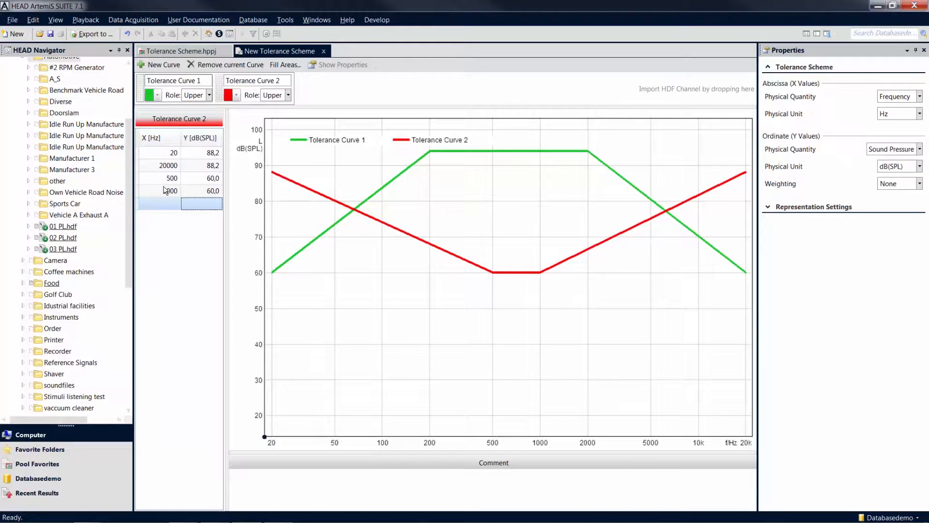
right_click(169, 191)
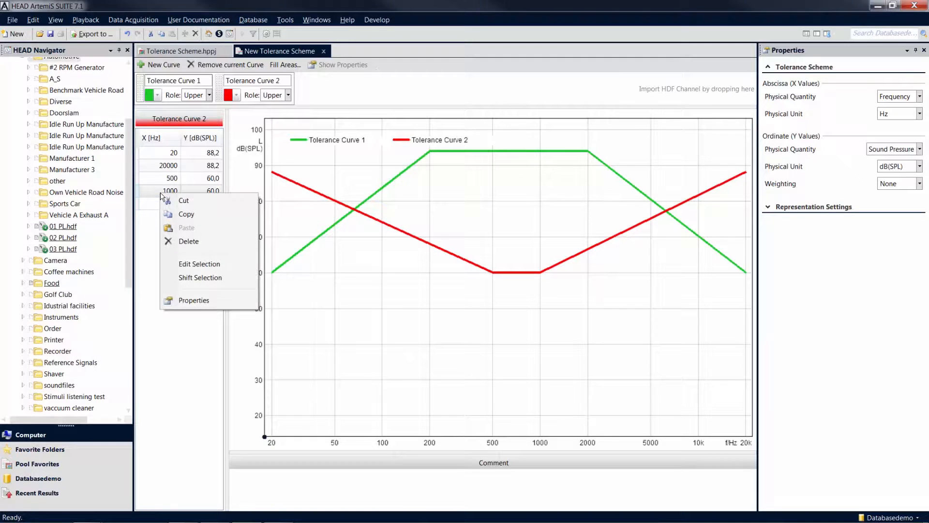
mouse_move(186, 214)
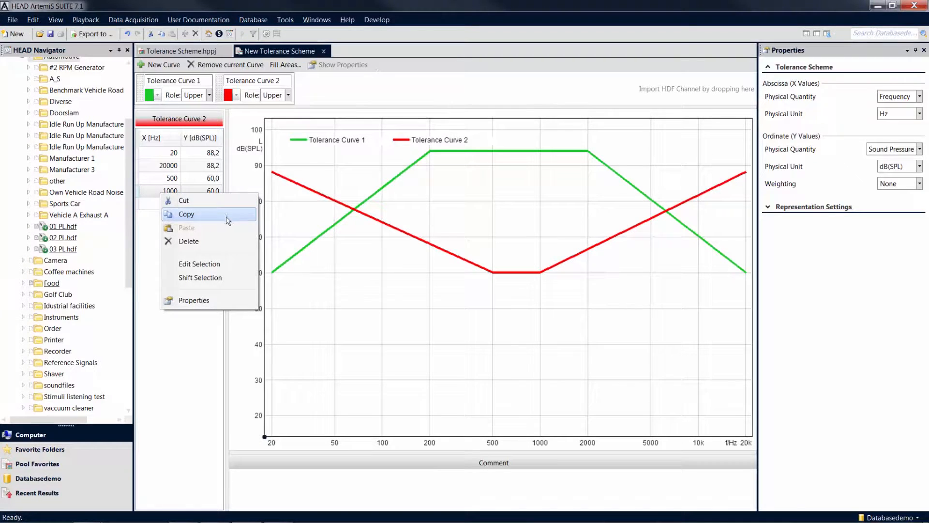
mouse_move(209, 278)
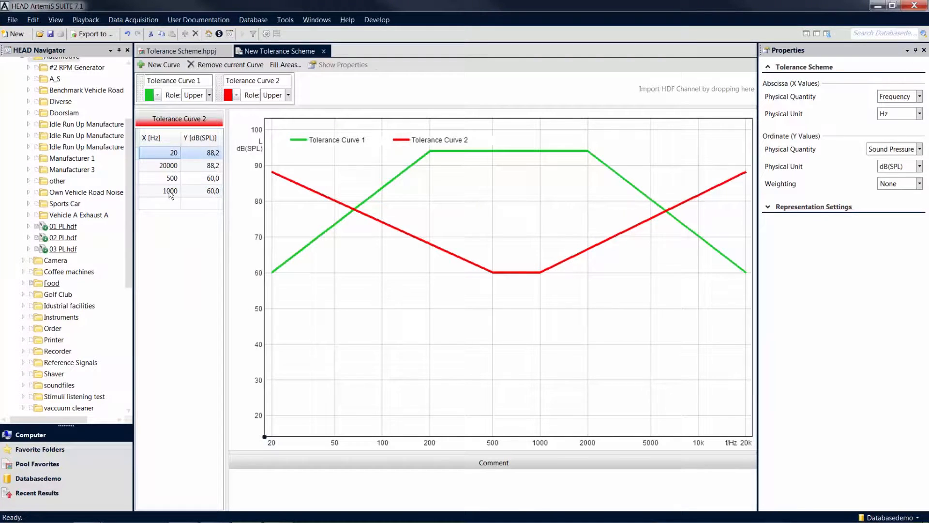
Shift all points of the second curve by -24 dB via Shift Selection
right_click(170, 191)
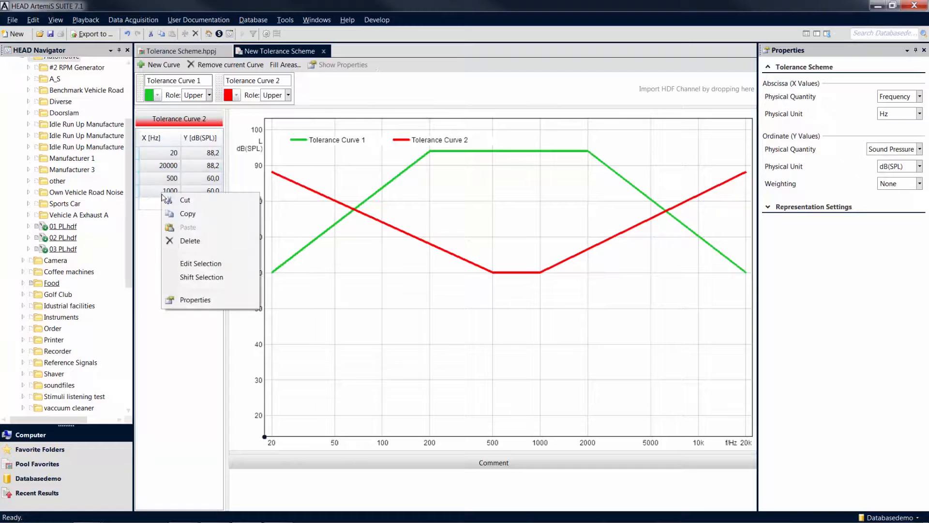
left_click(201, 277)
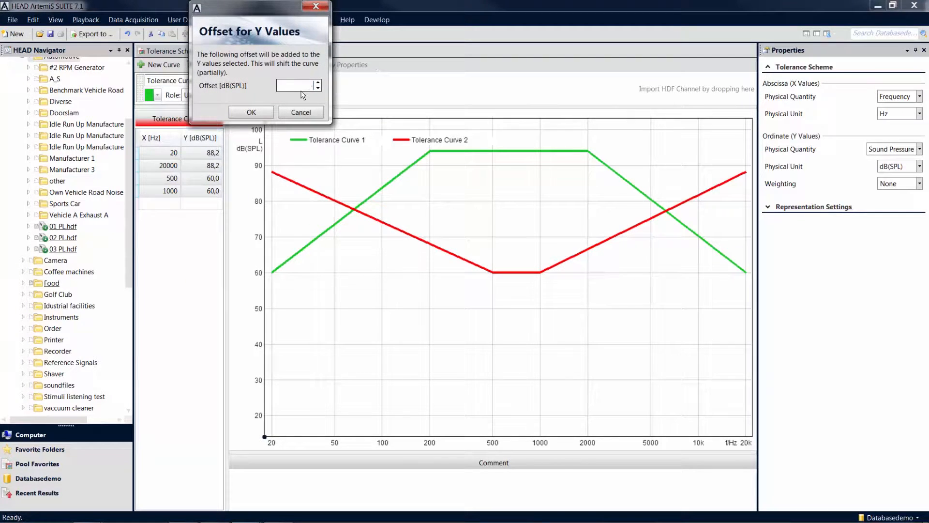
type("-24")
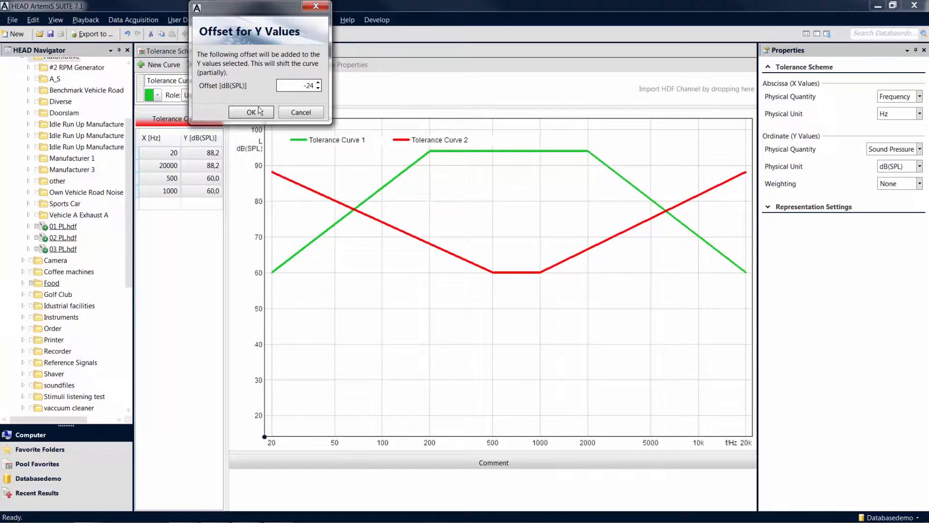
left_click(251, 112)
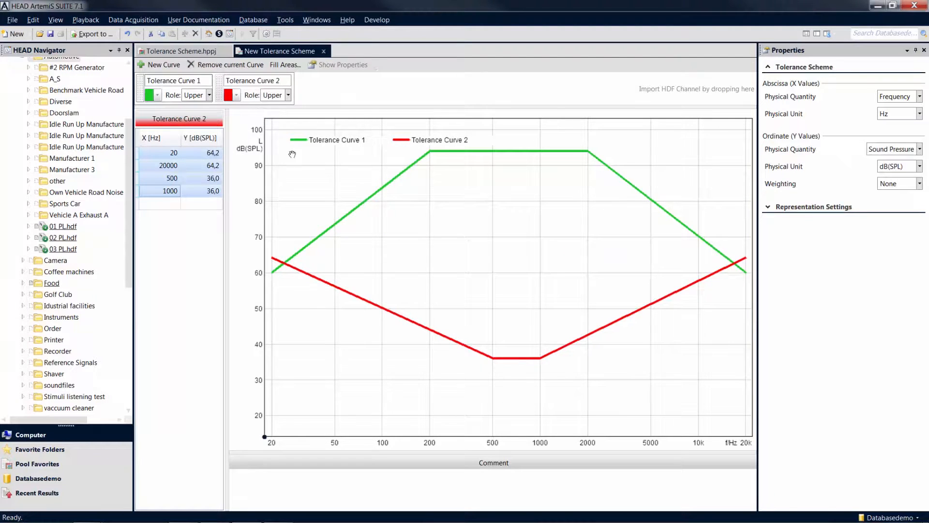
mouse_move(366, 278)
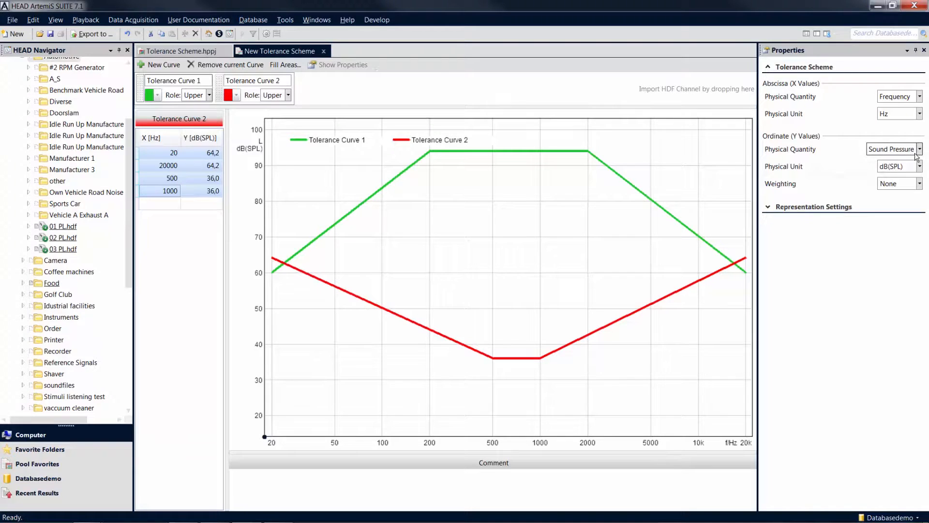
Keep sound pressure as the Y quantity and remove the red Tolerance Curve 2
left_click(919, 149)
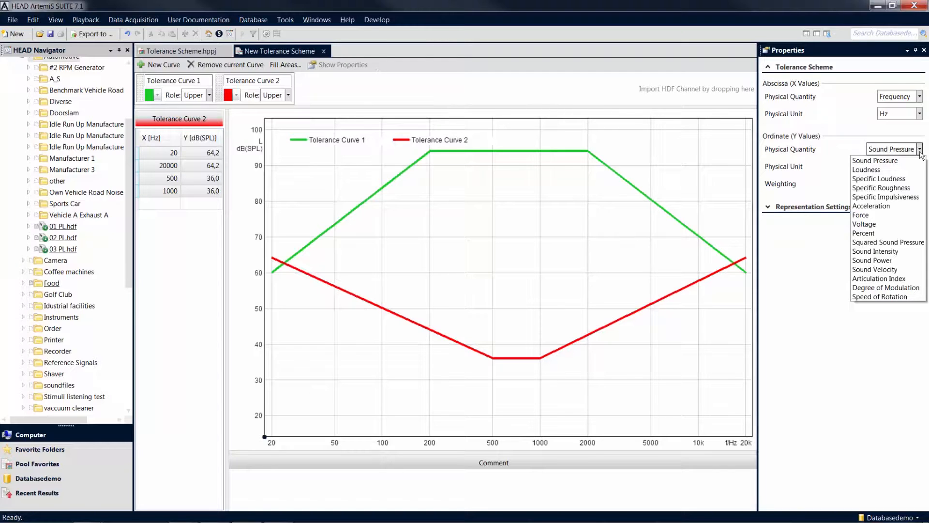
left_click(874, 159)
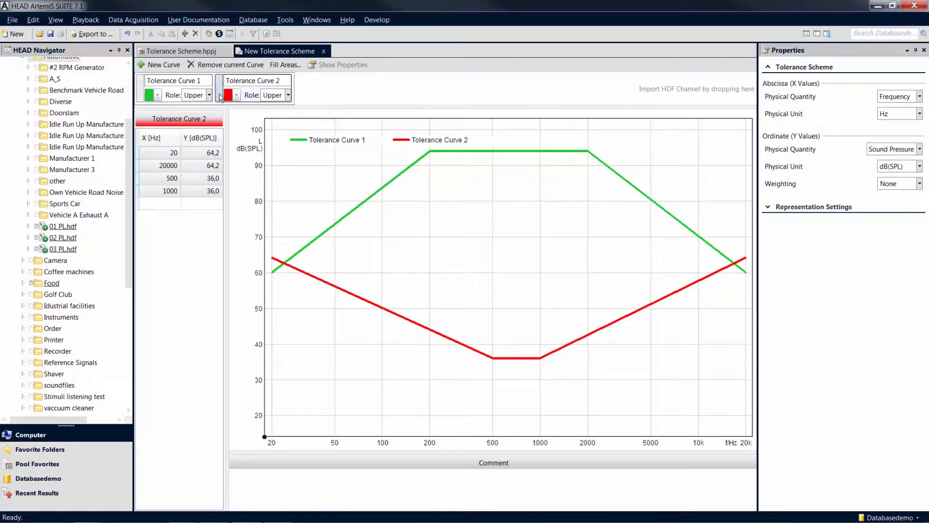
left_click(230, 65)
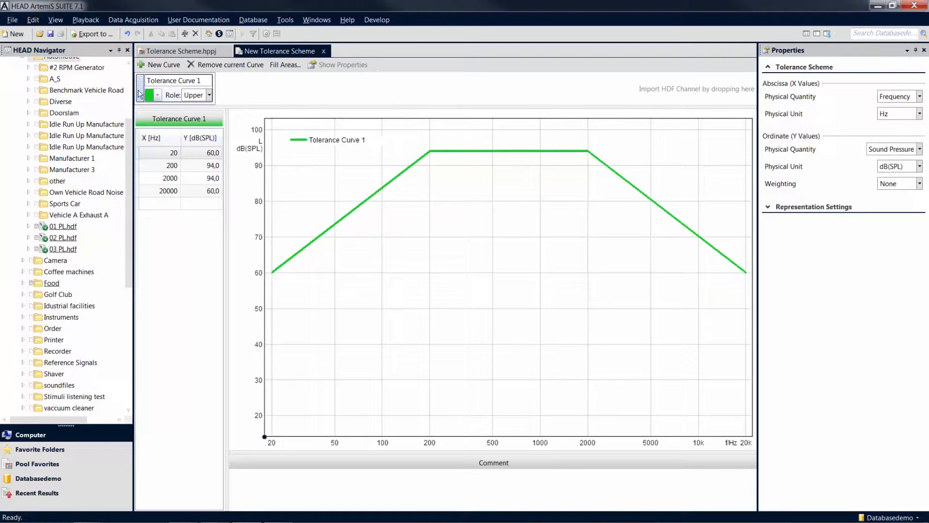
Run the Tolerance Scheme.hppj project to show both averaged FFT spectra in a Data Viewer
left_click(181, 51)
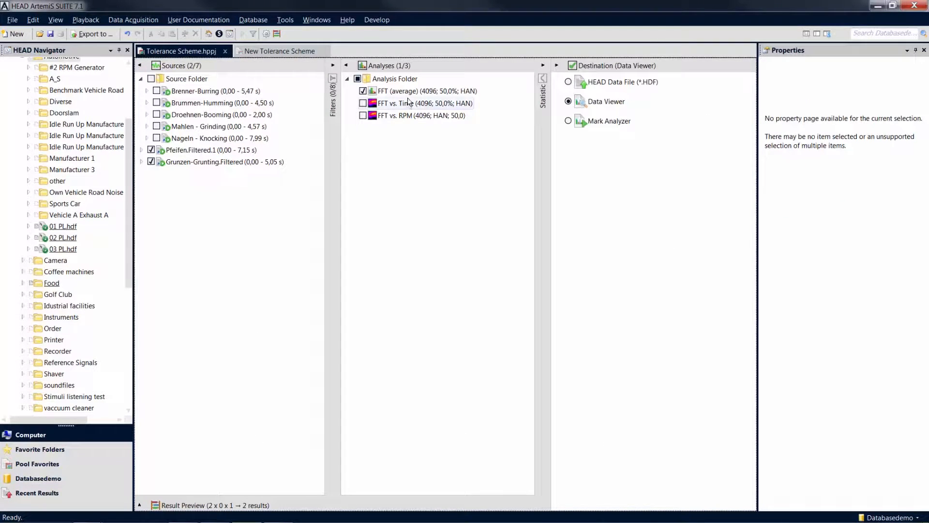
left_click(425, 91)
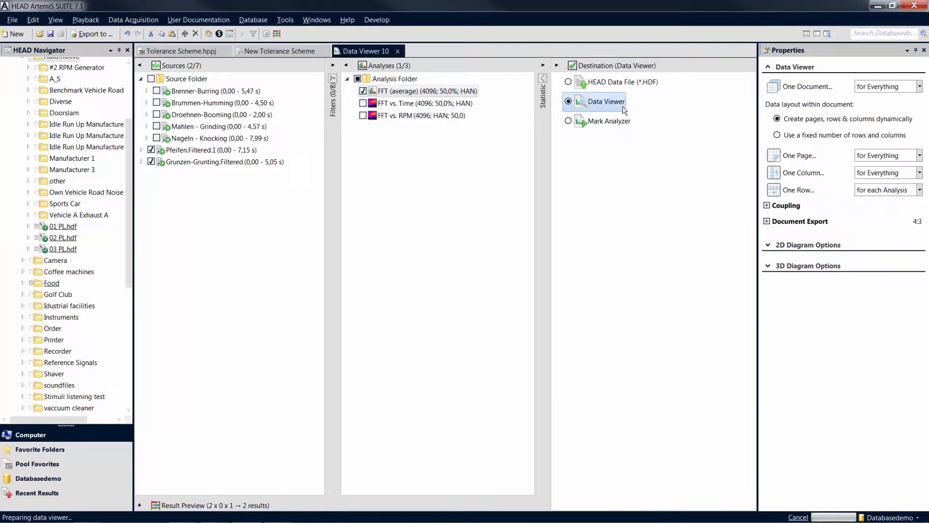
left_click(605, 102)
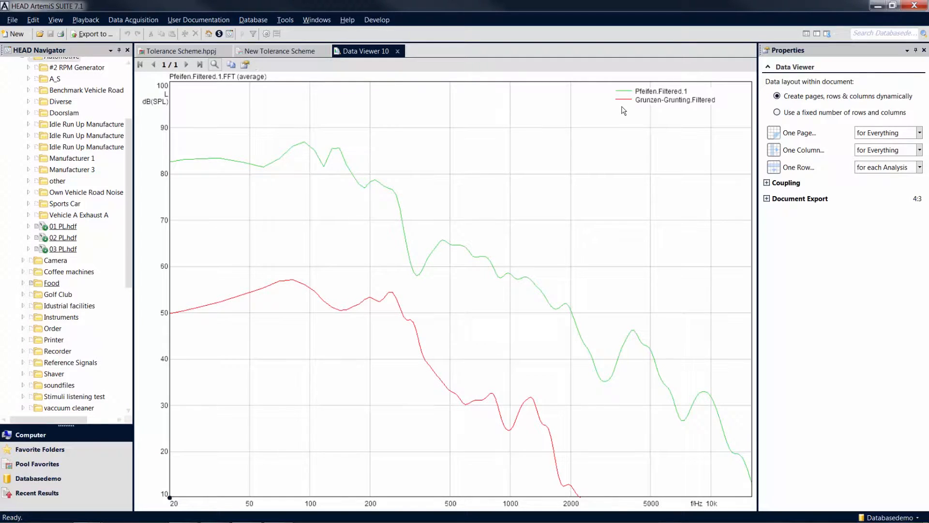
mouse_move(628, 111)
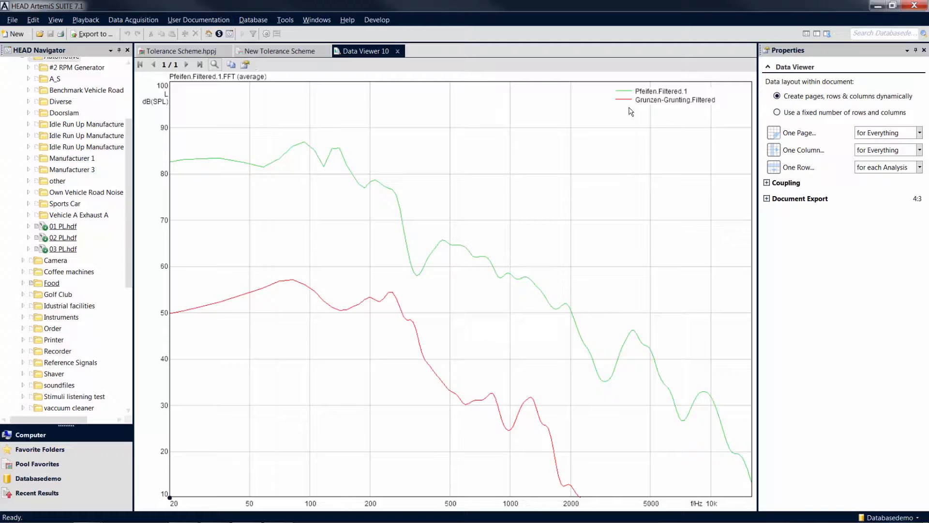
mouse_move(281, 115)
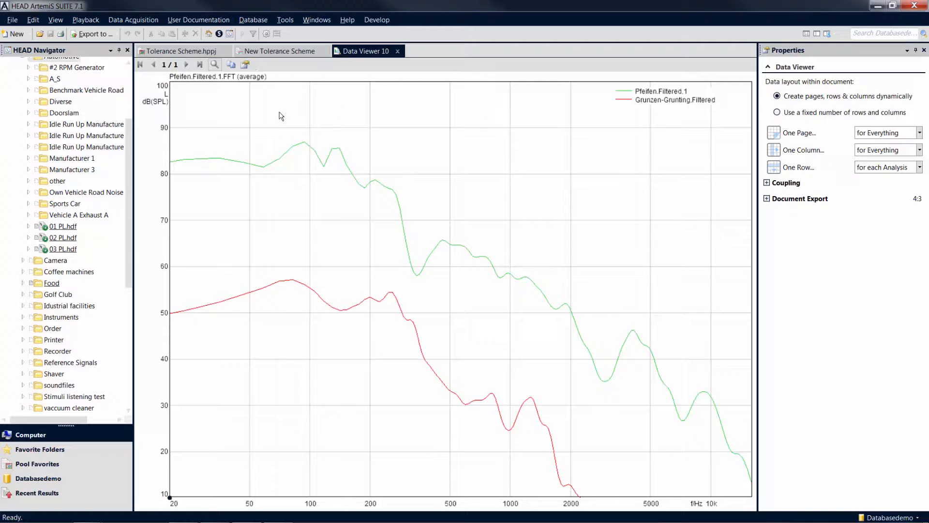
Import the Pfeifen.Filtered.1 and Grunzen-Grunting.Filtered FFT results as tolerance curves
left_click(37, 493)
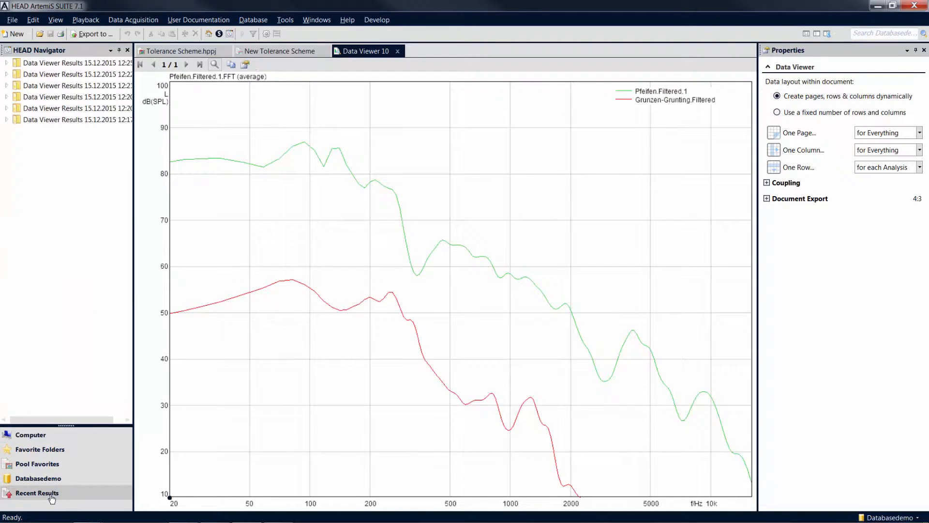
mouse_move(70, 435)
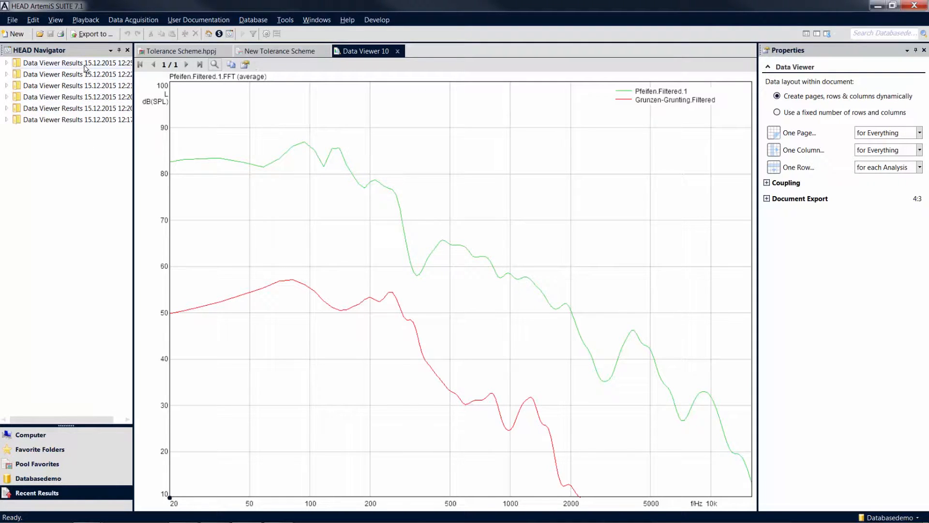
left_click(6, 63)
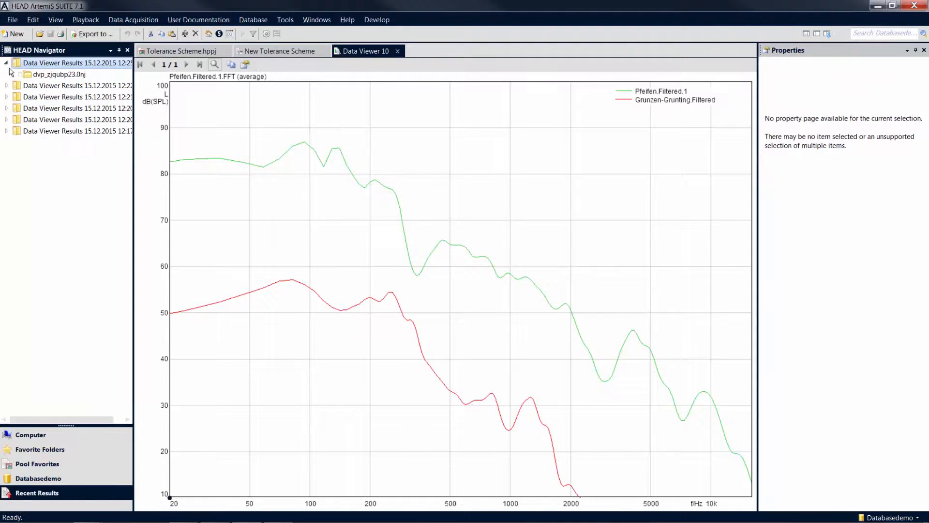
left_click(12, 74)
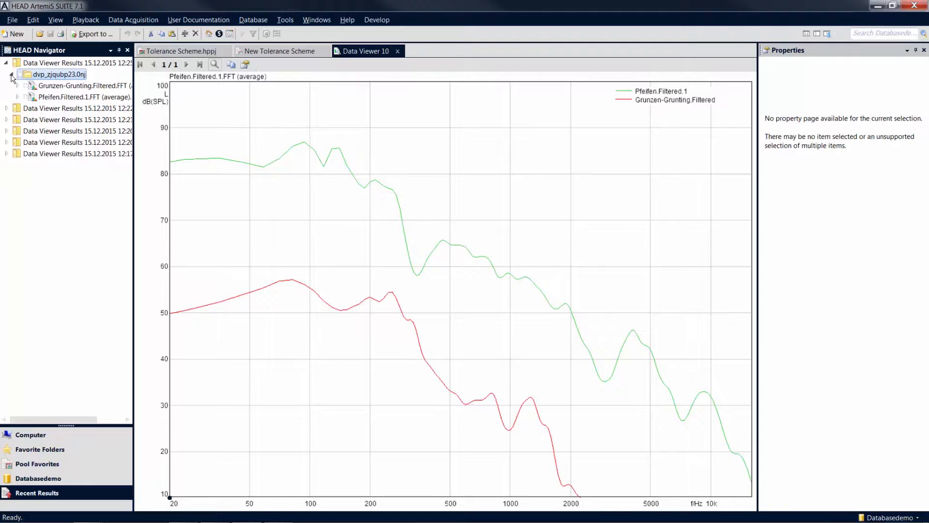
mouse_move(84, 97)
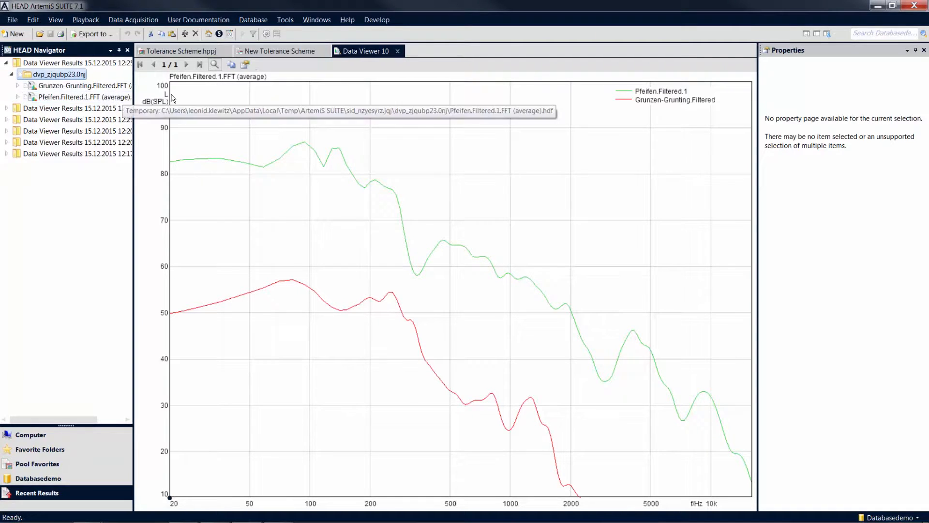
left_click(280, 51)
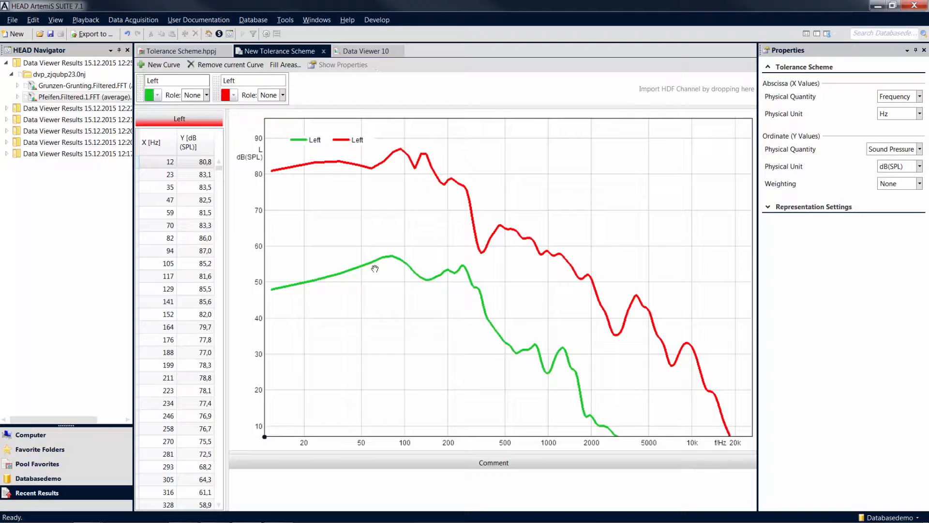
Set the green curve's 70, 82 and 94 Hz points to 54.0 dB
left_click(179, 119)
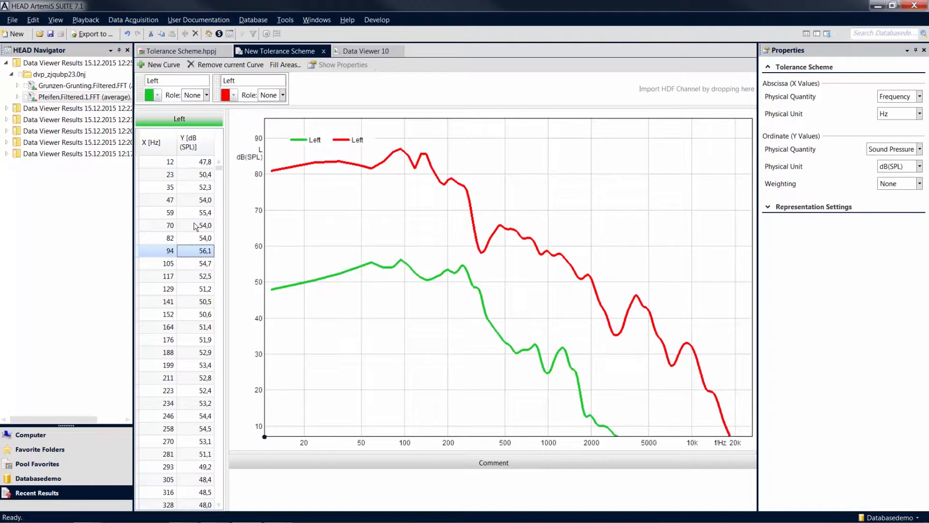
left_click(167, 264)
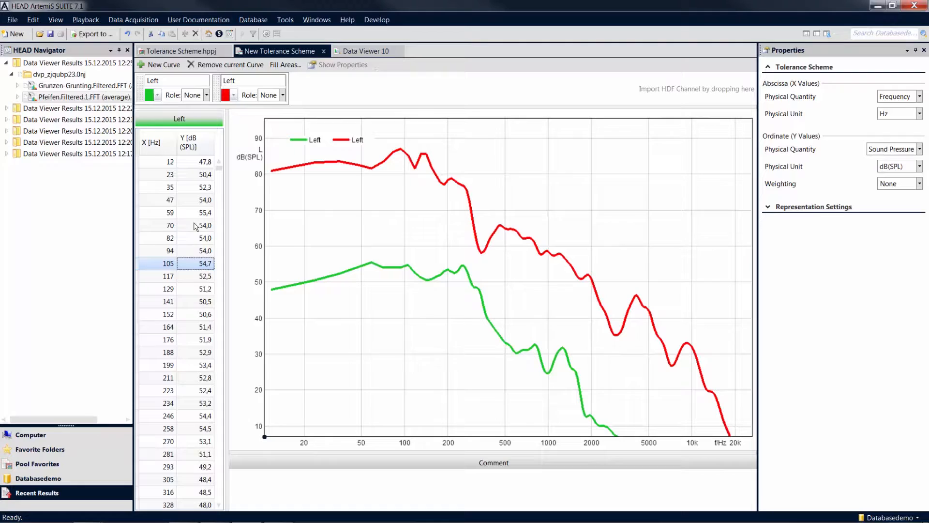
left_click(175, 81)
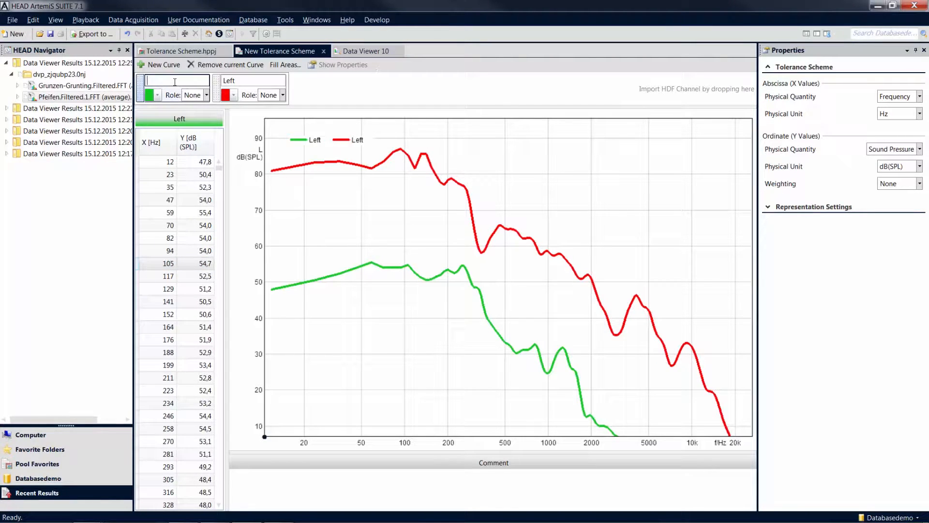
Name the green curve Lower Limit with role Lower and the red curve Upper Limit with role Upper
type("Lower Limit")
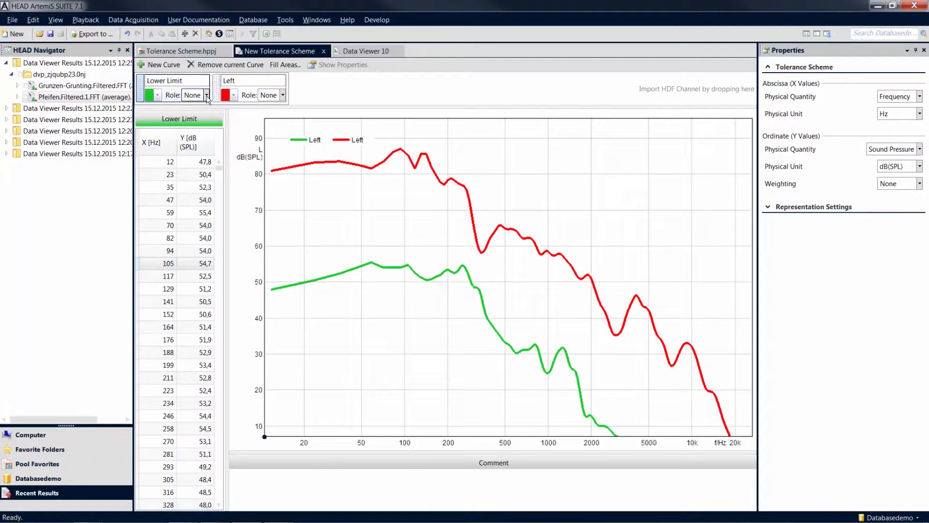
left_click(192, 94)
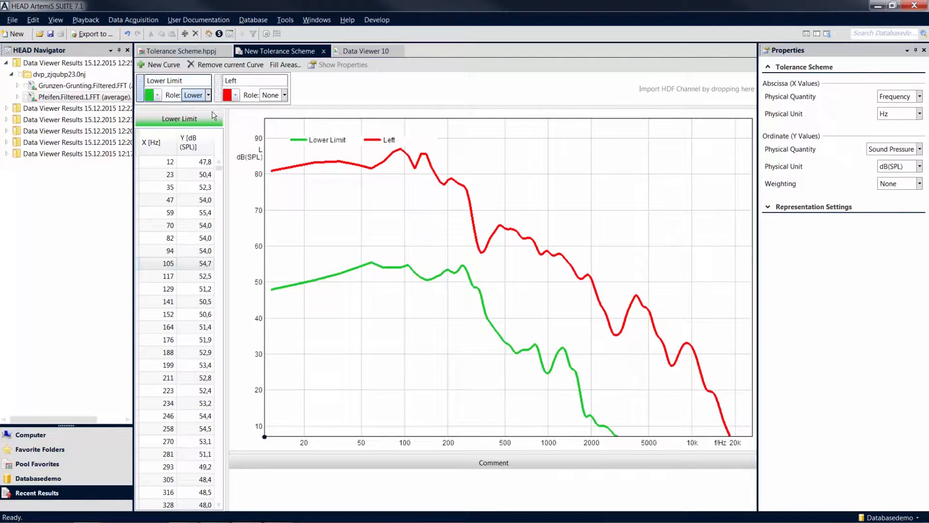
left_click(284, 95)
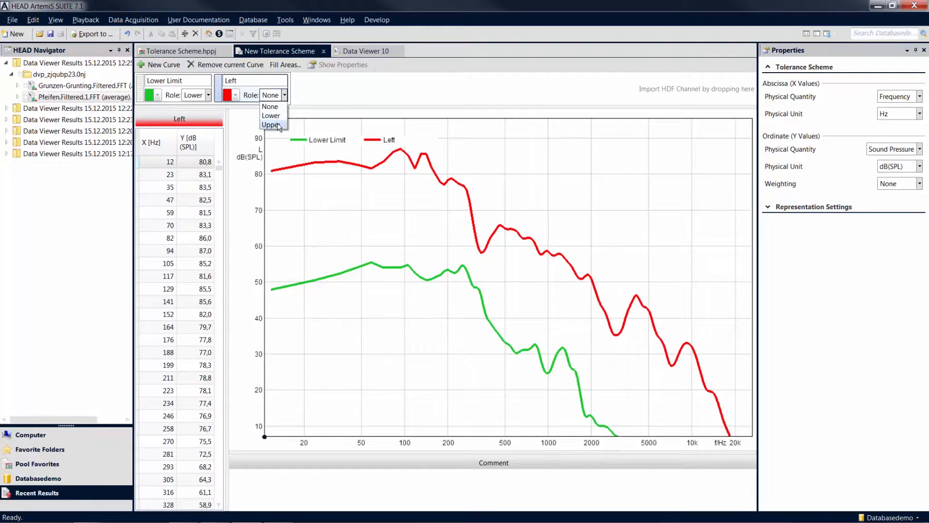
left_click(271, 125)
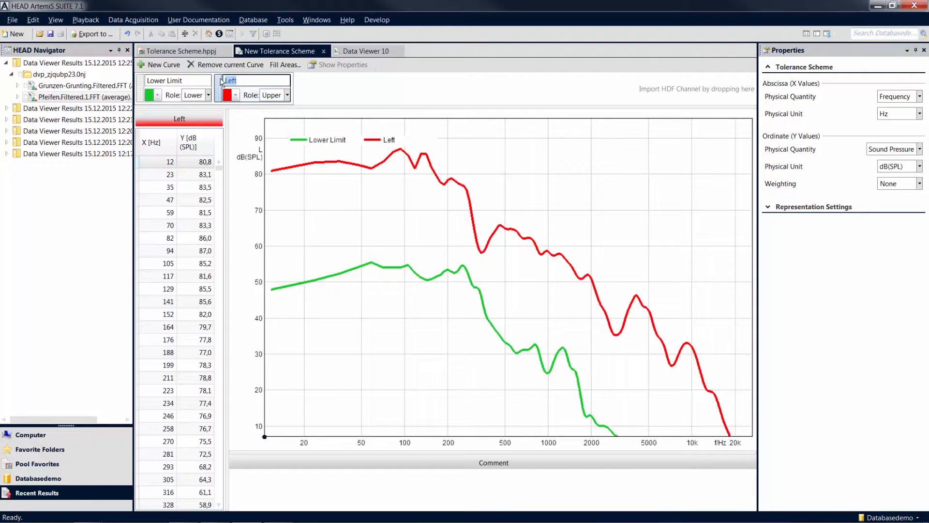
type("Upper Limi")
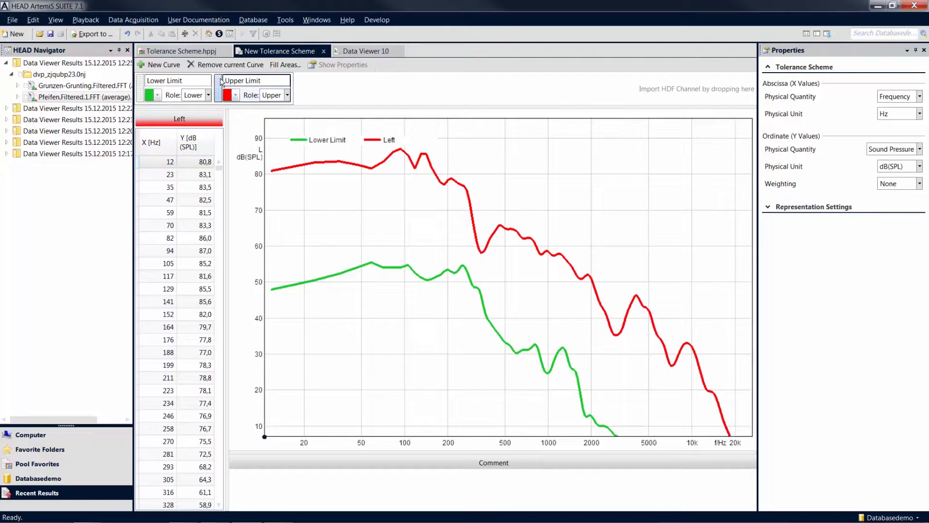
left_click(253, 81)
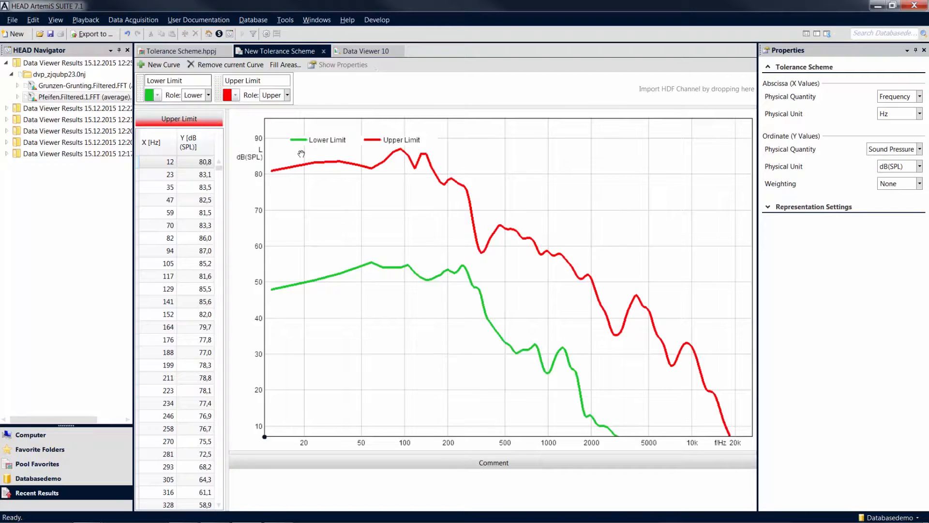
Add a grey filling between the Lower Limit and Upper Limit curves
left_click(285, 65)
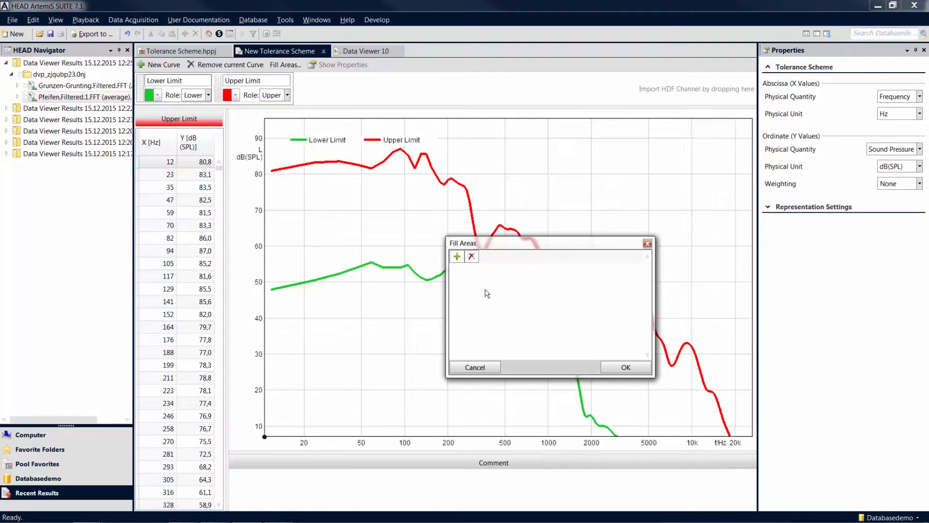
left_click(457, 255)
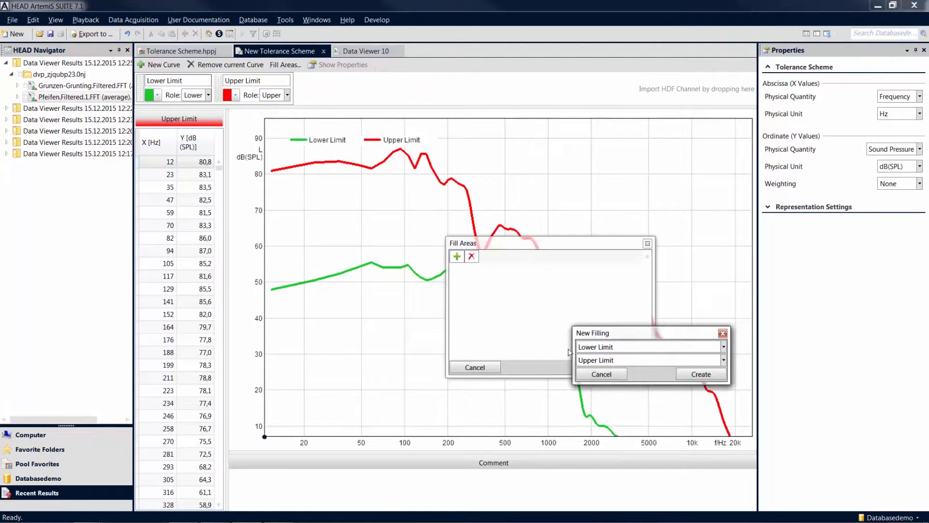
left_click(701, 373)
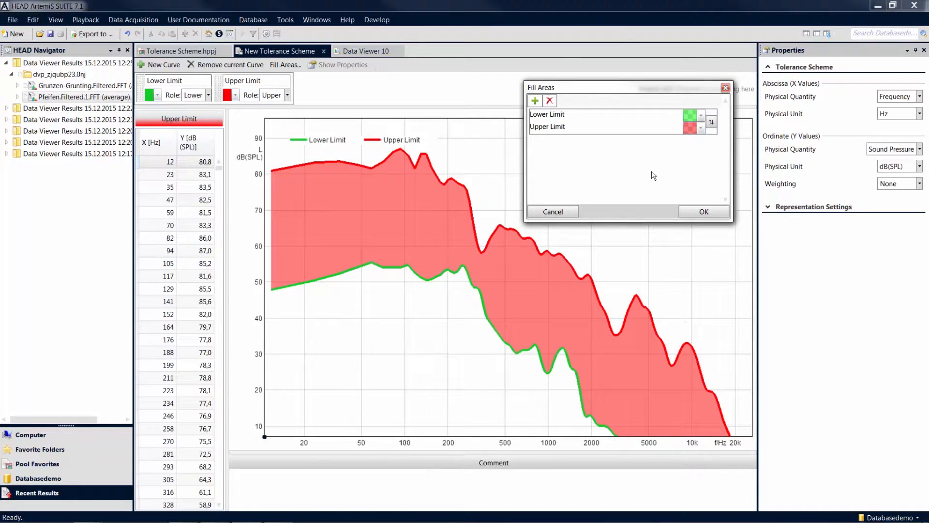
left_click(690, 128)
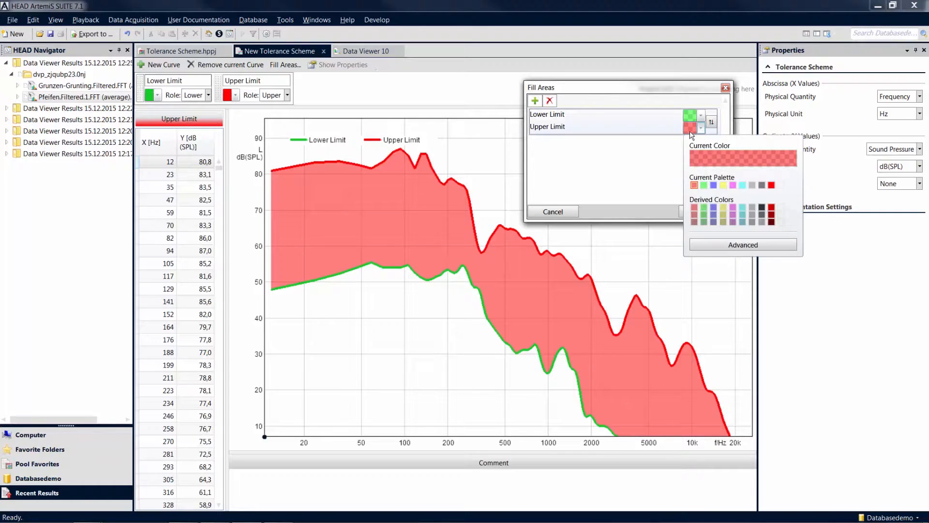
left_click(724, 185)
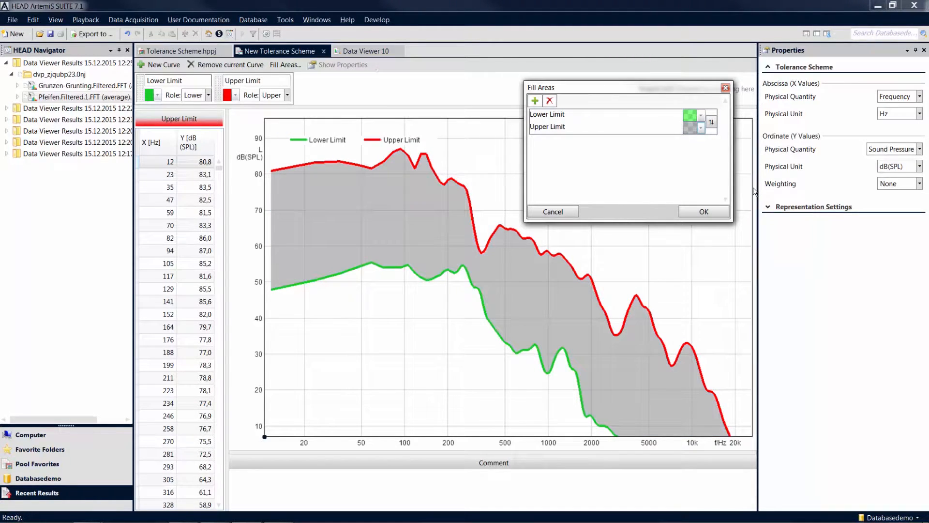
left_click(703, 212)
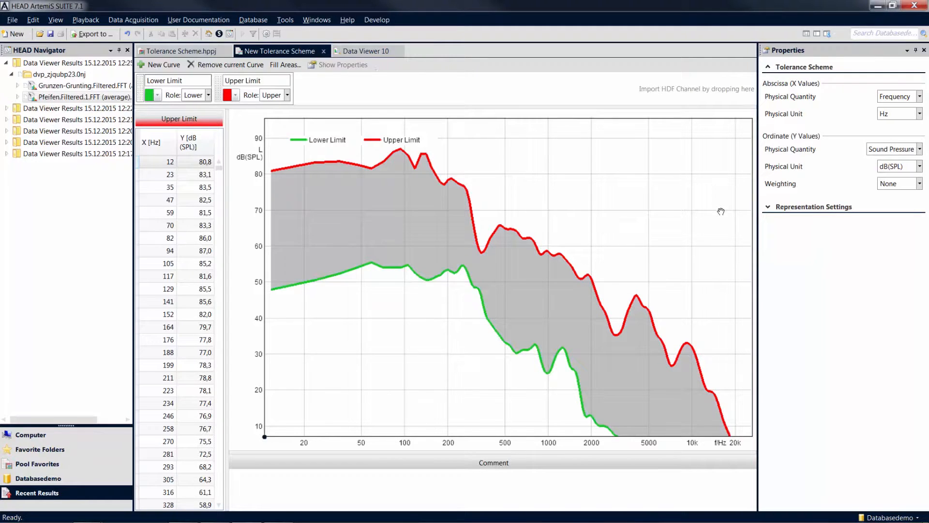
Save the scheme as New Tolerance Scheme.htsx and close it to return to the project
left_click(12, 19)
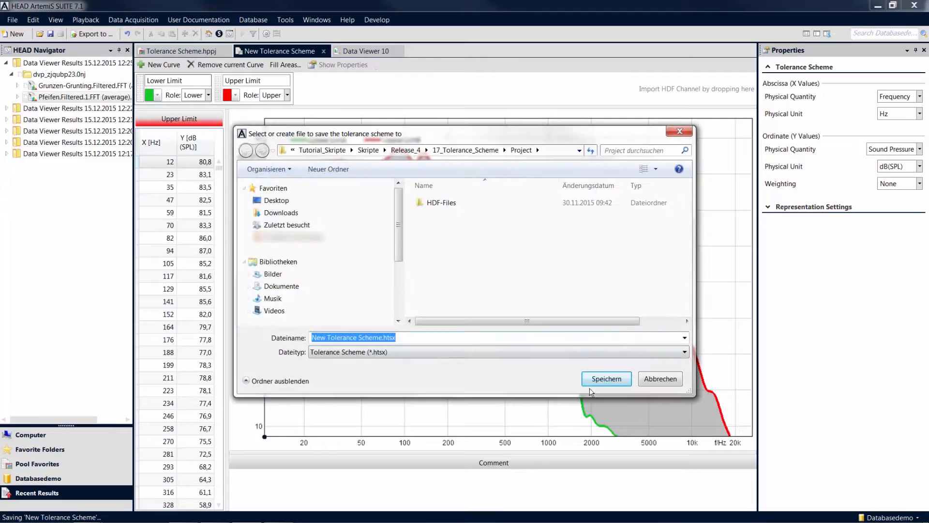
left_click(606, 379)
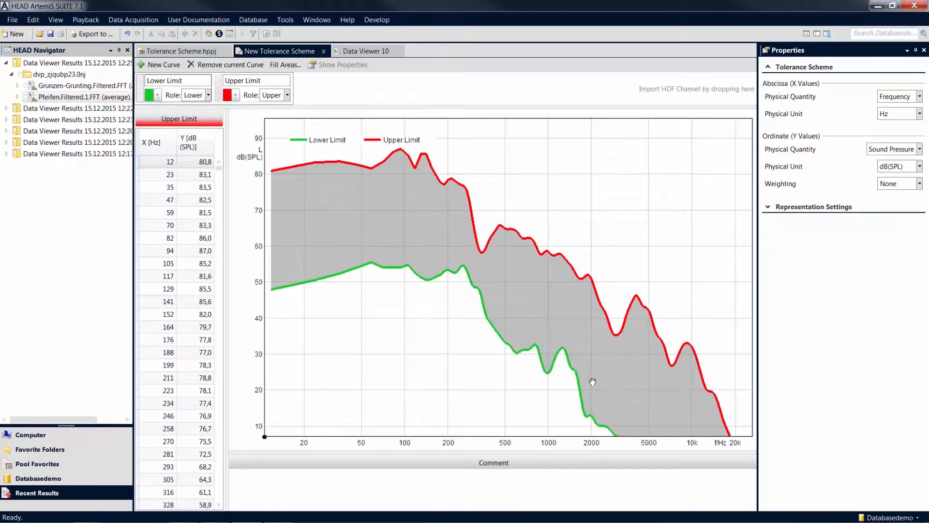
mouse_move(397, 233)
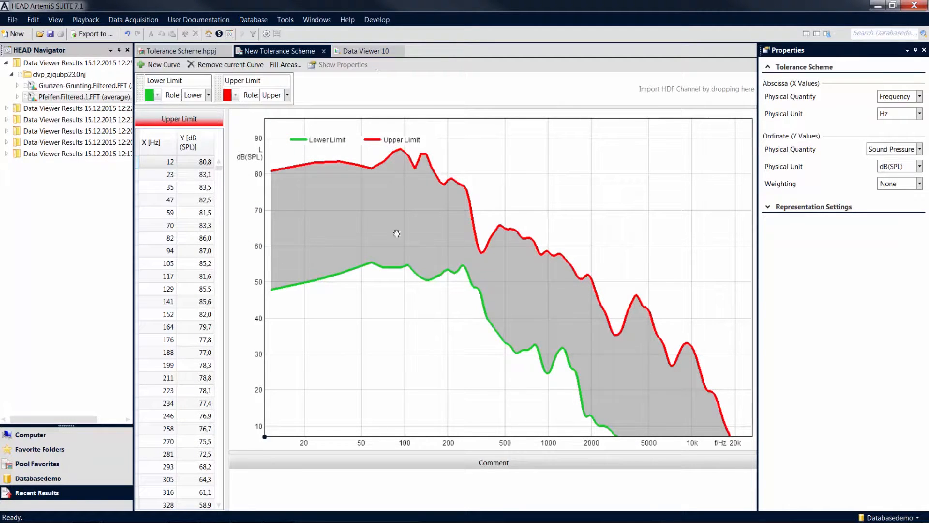
left_click(268, 52)
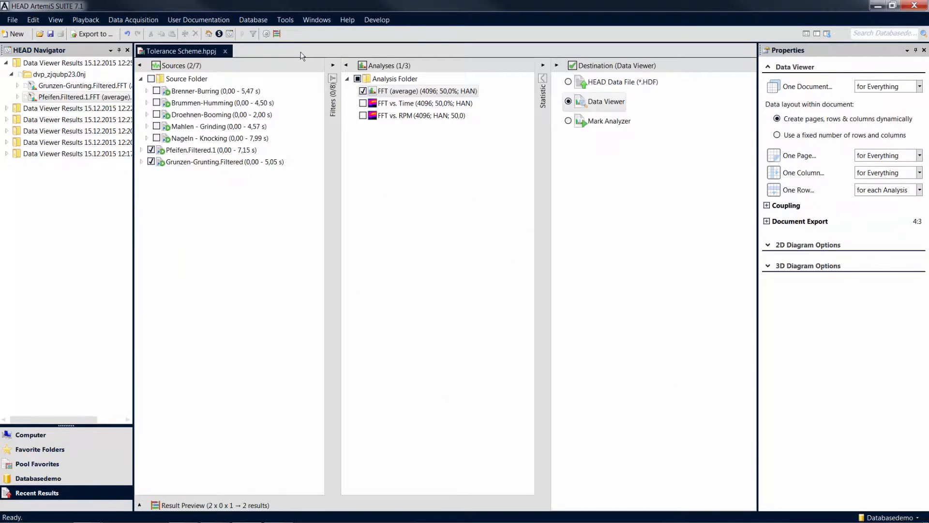
Assign the saved New Tolerance Scheme file to the averaged FFT analysis
left_click(426, 91)
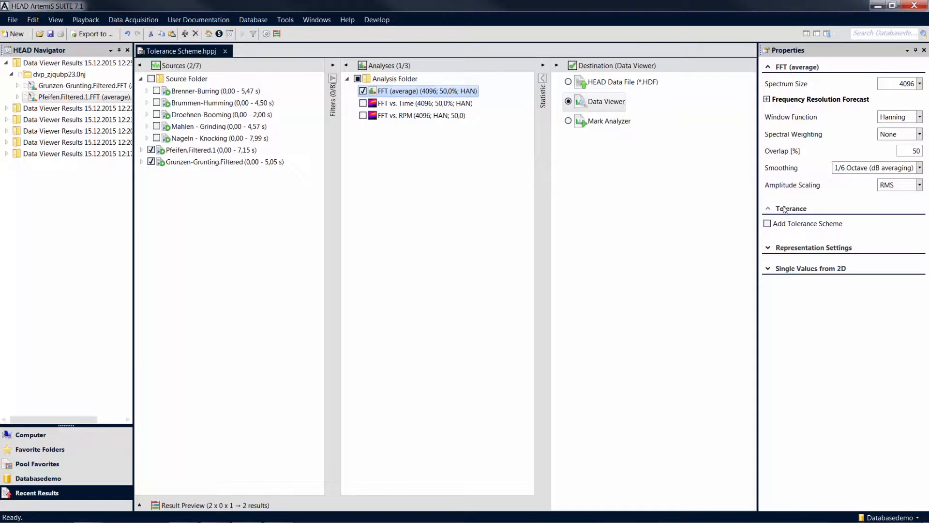
left_click(767, 224)
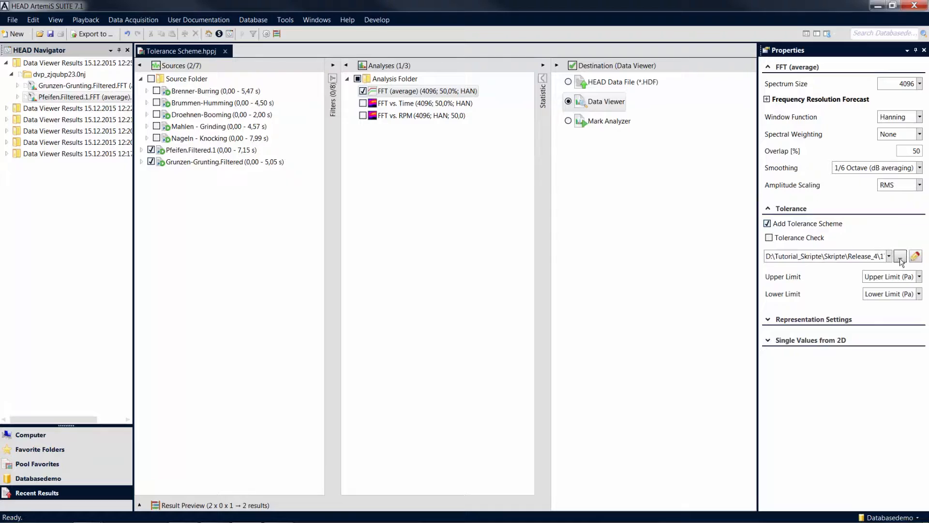
left_click(899, 256)
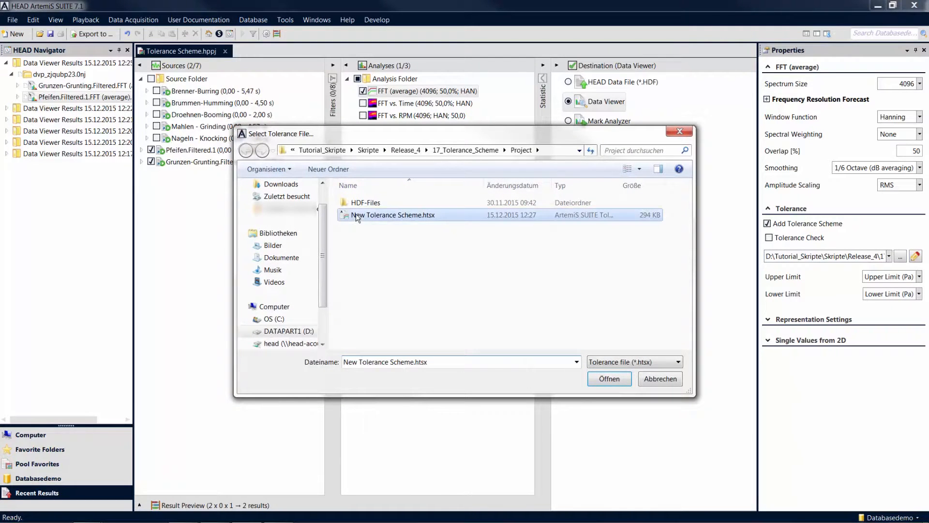
left_click(609, 378)
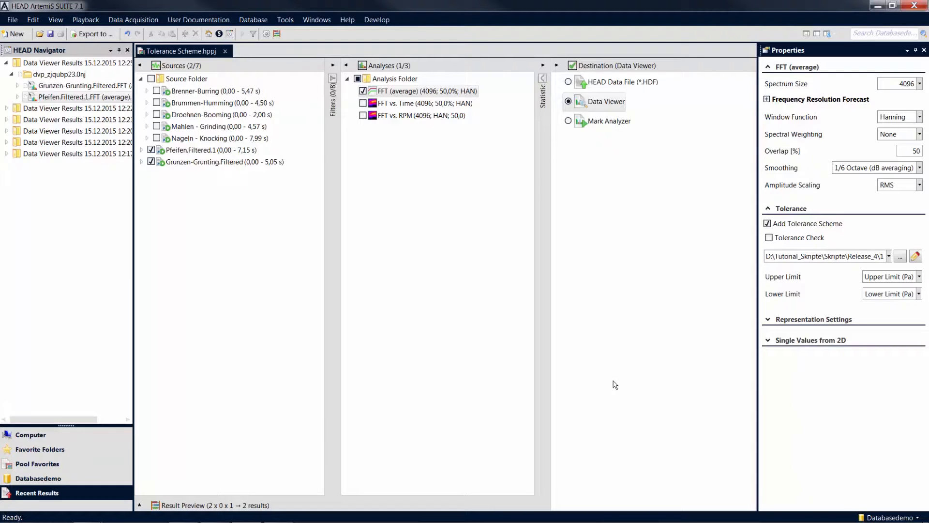
mouse_move(622, 378)
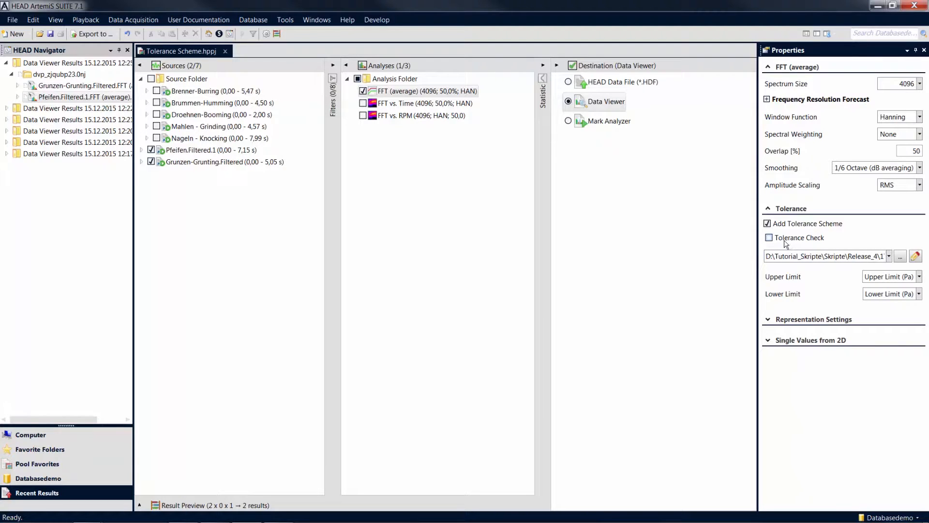
Enable the tolerance check using the Upper Limit (Pa) curve as upper limit
left_click(768, 237)
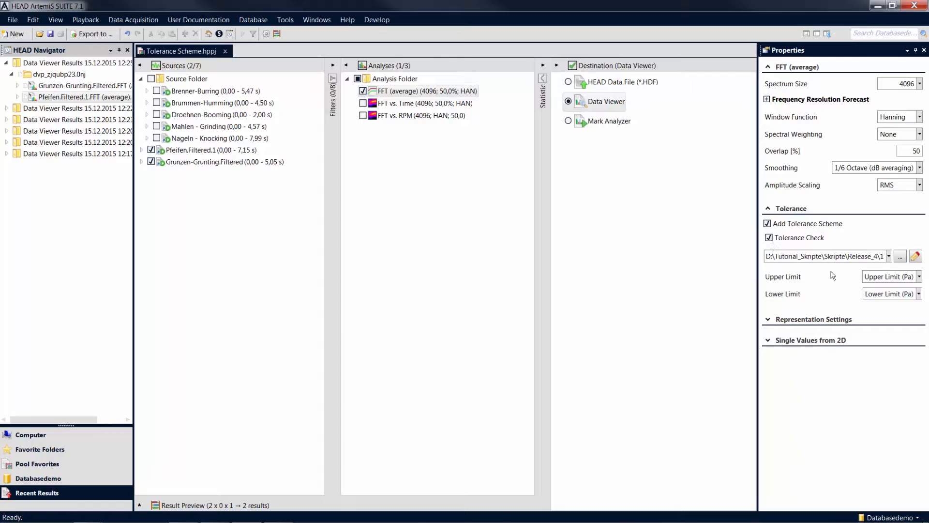
mouse_move(855, 280)
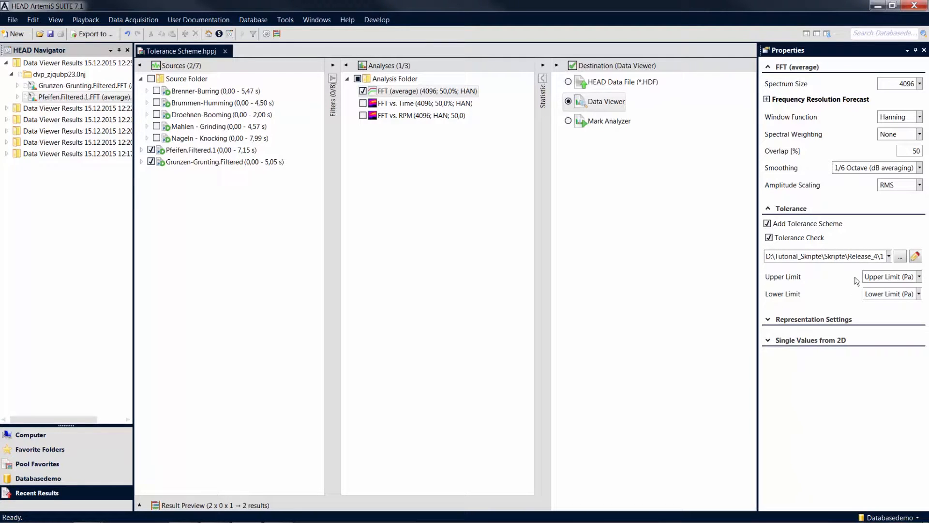
left_click(917, 276)
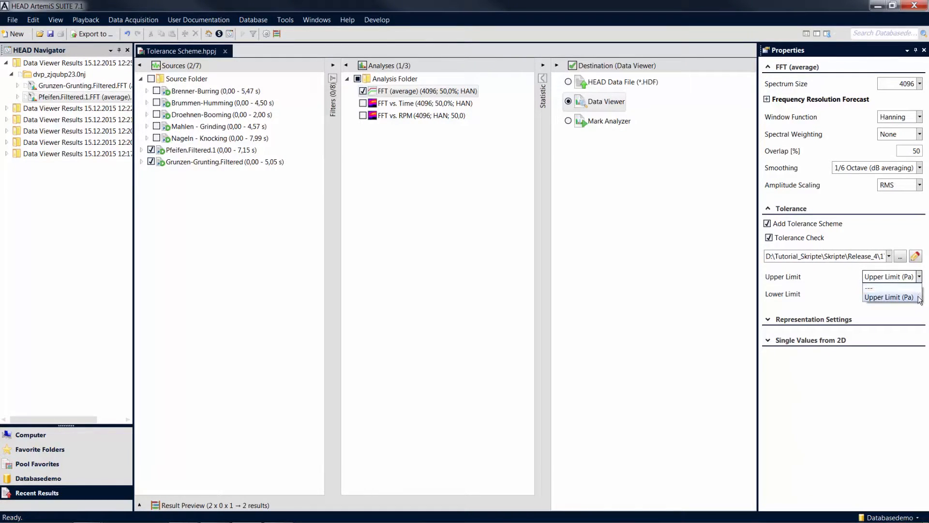
left_click(889, 297)
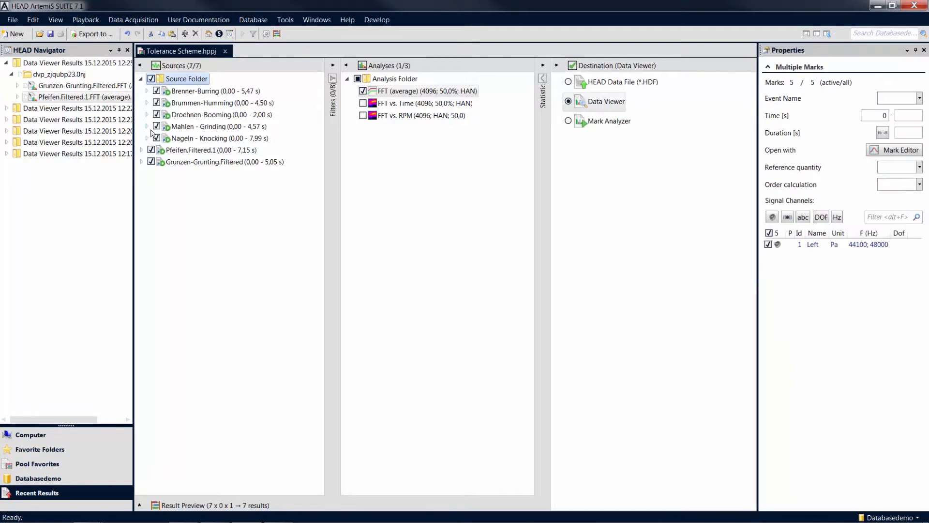
Exclude Pfeifen.Filtered.1 and Grunzen-Grunting.Filtered so only the five original recordings are analysed
left_click(224, 162)
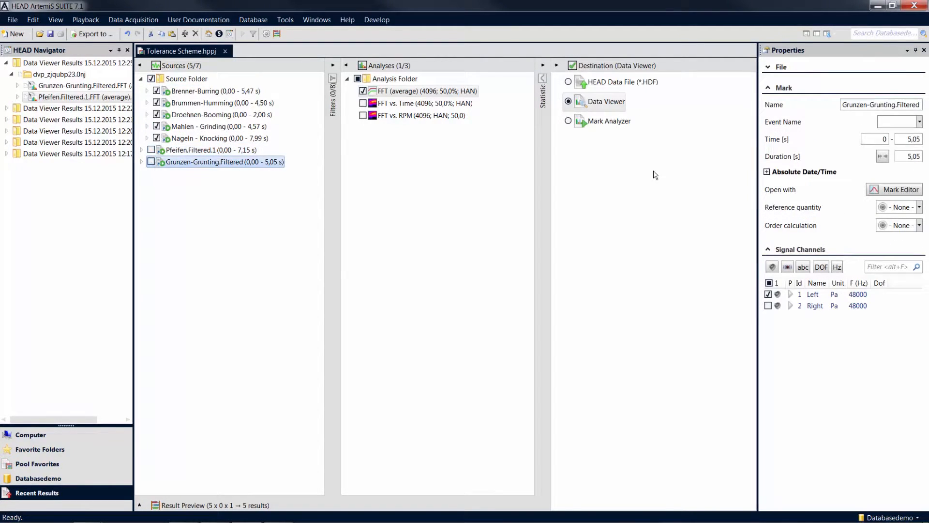
left_click(605, 102)
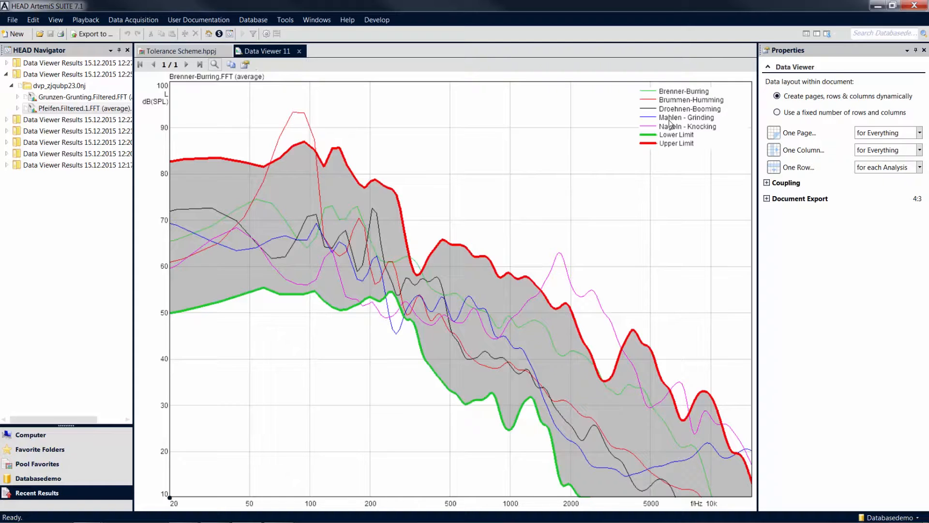
mouse_move(648, 191)
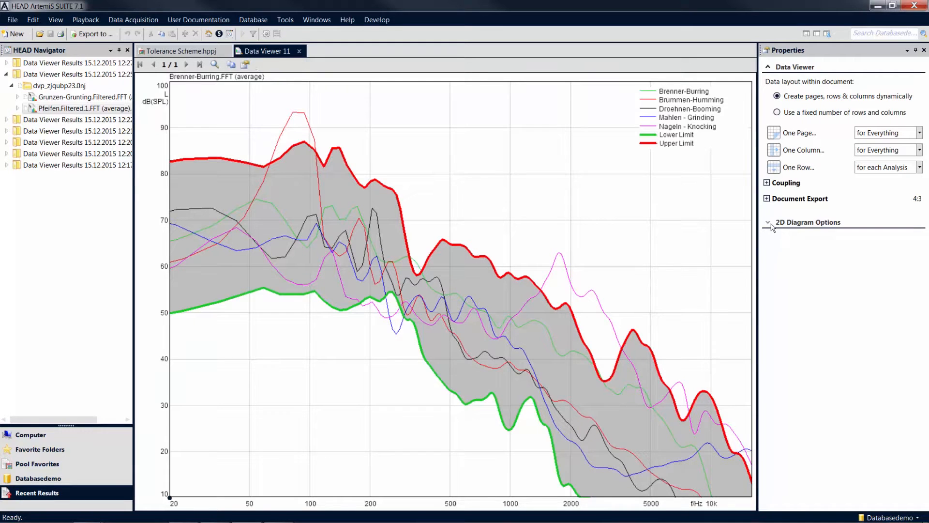
Reach the legend Mask editor under 2D Diagram Options and expose the Tolerance Check fields
left_click(767, 222)
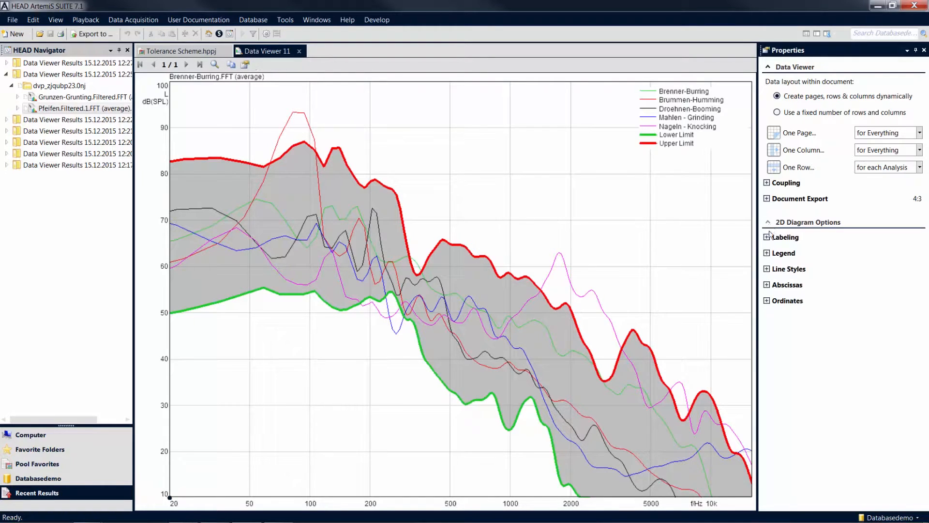
left_click(766, 253)
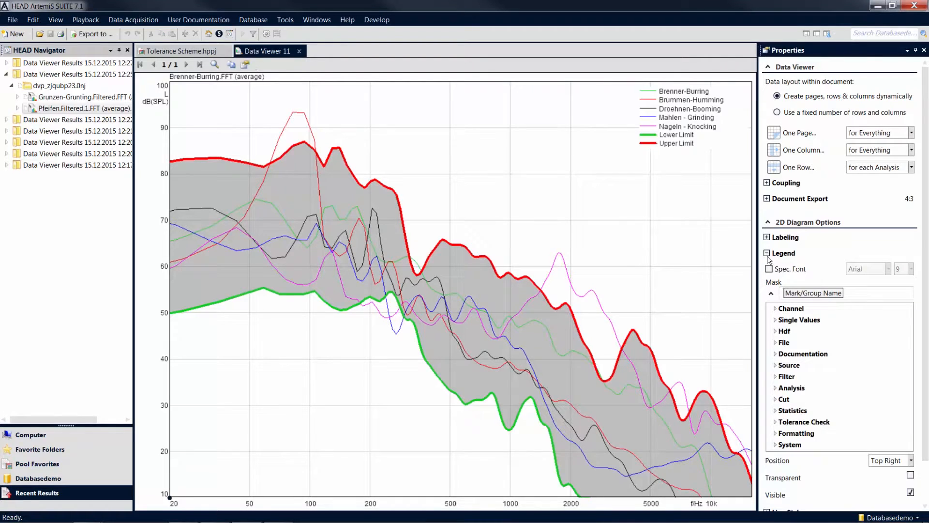
left_click(830, 292)
type(",")
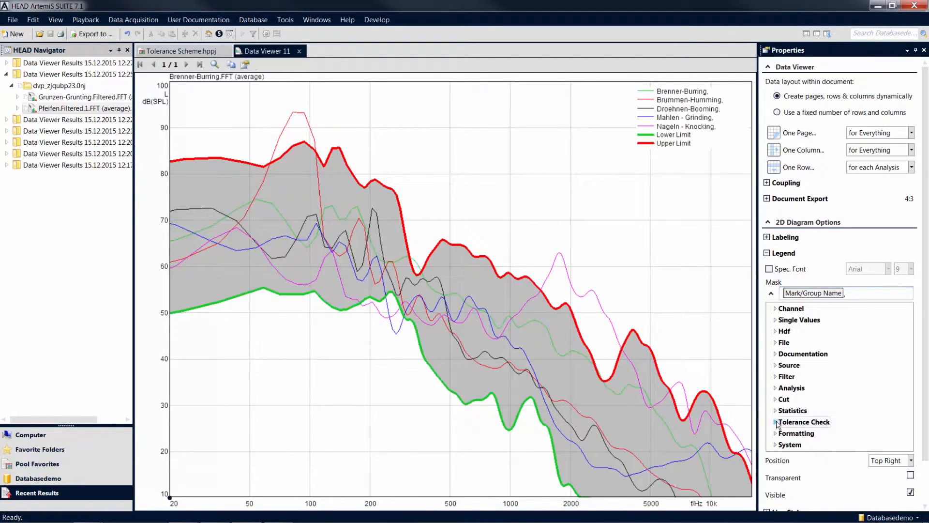
left_click(775, 421)
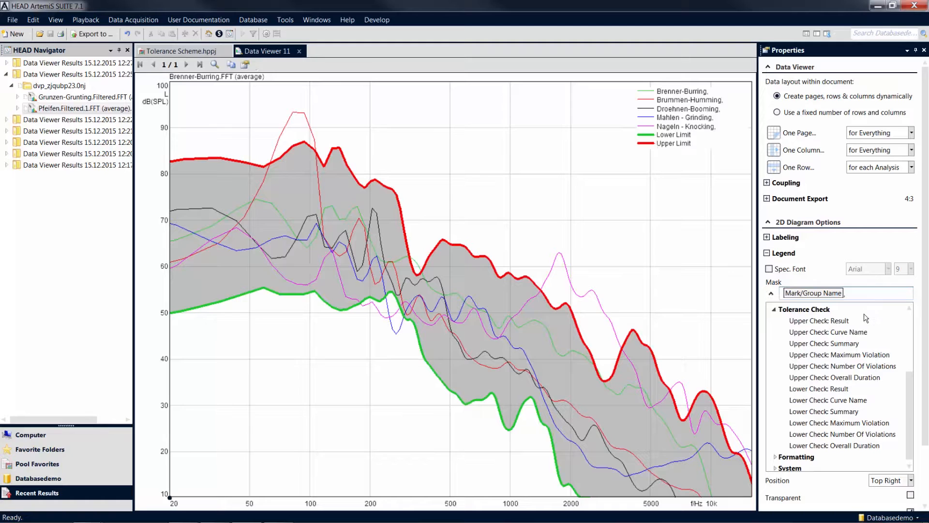
Insert Upper Check: Maximum Violation after each curve name in the legend mask
left_click(820, 320)
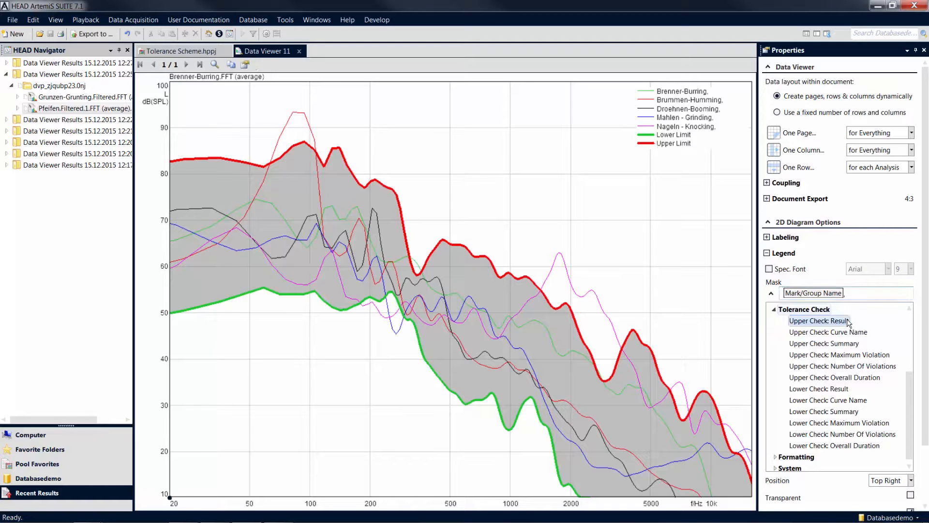
left_click(819, 320)
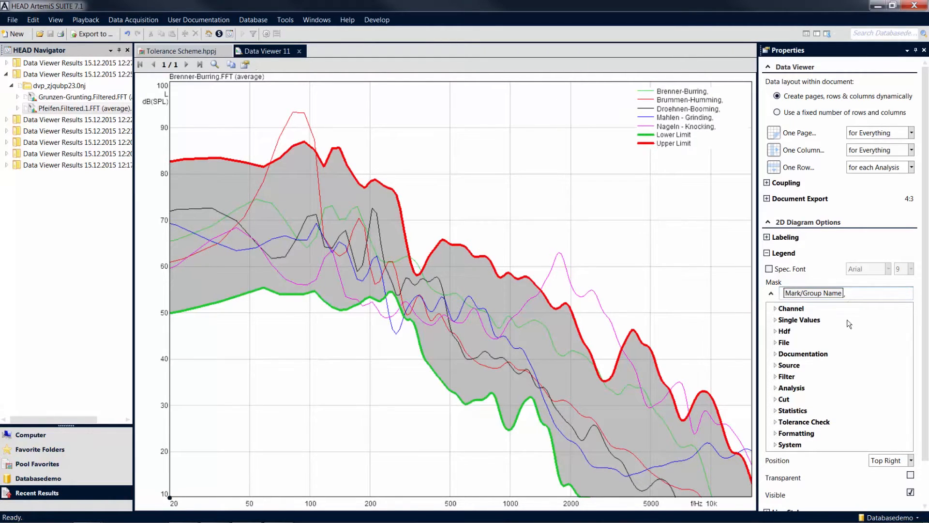
left_click(804, 421)
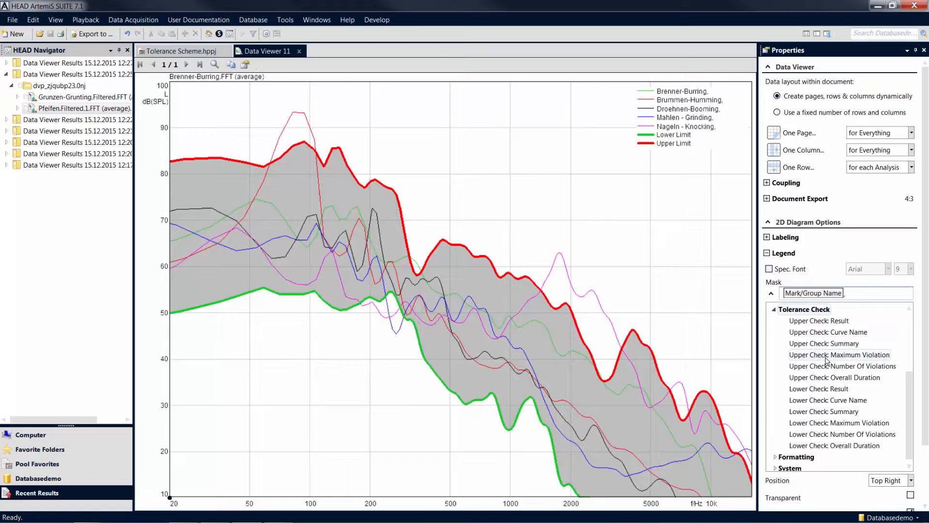
left_click(839, 354)
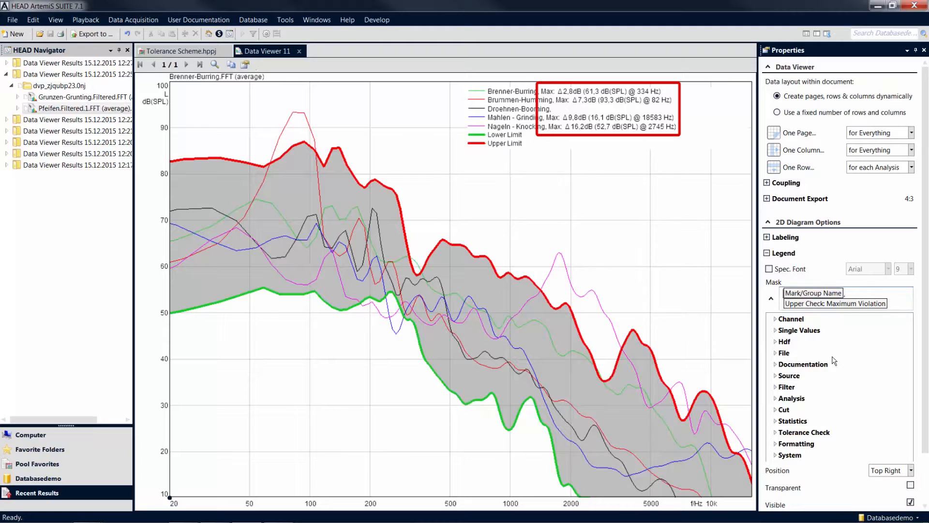
mouse_move(836, 364)
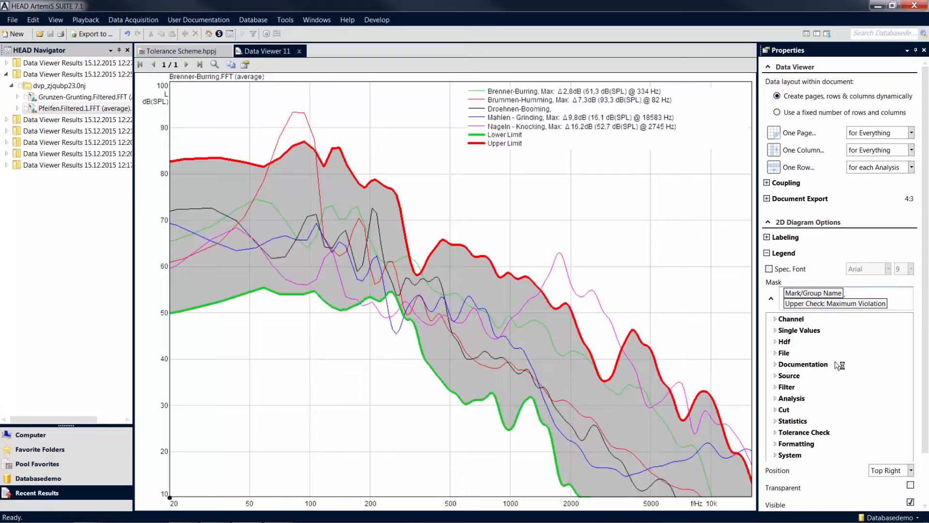
mouse_move(835, 365)
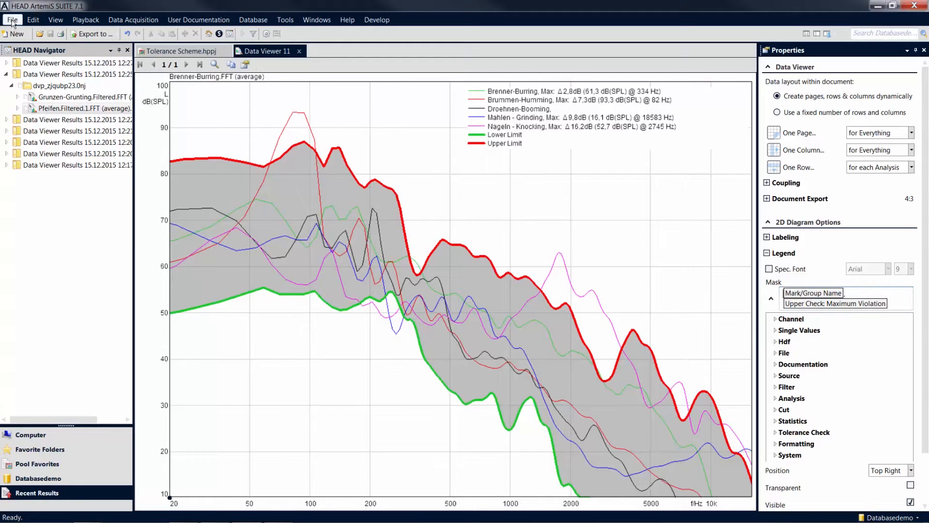
Create a new Tolerance Scheme (Frequency Bands) document via File > New
left_click(14, 33)
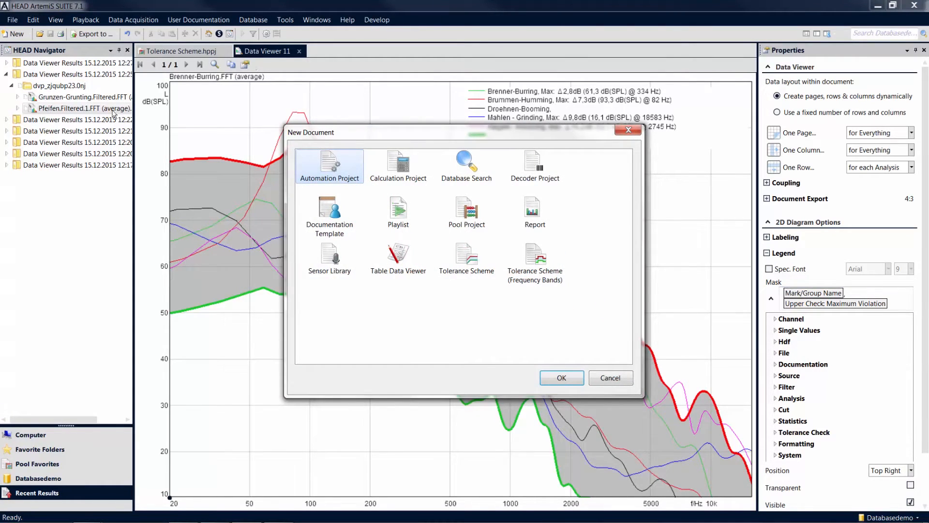
mouse_move(547, 290)
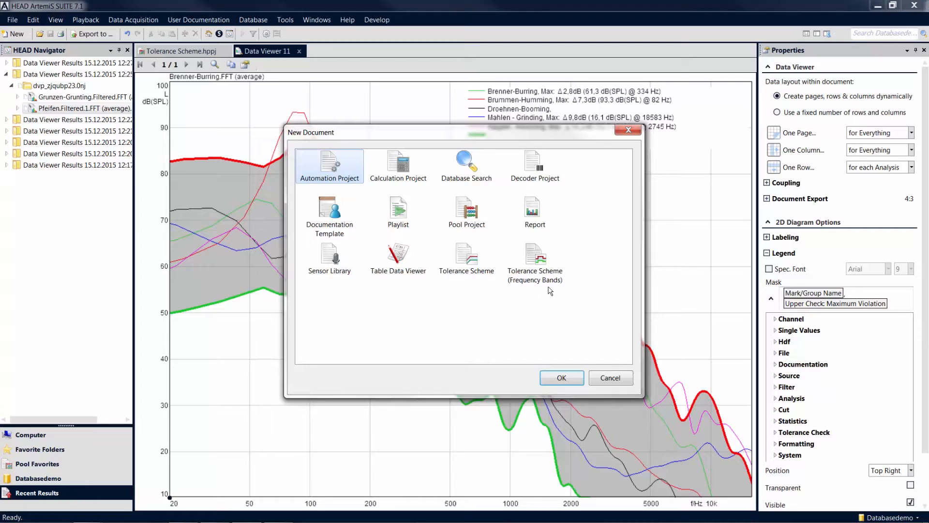
left_click(534, 261)
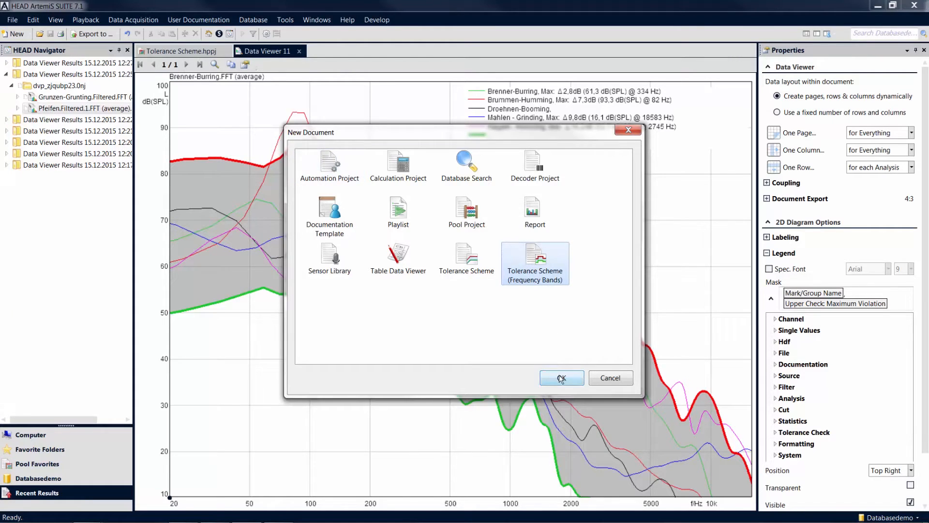
left_click(561, 379)
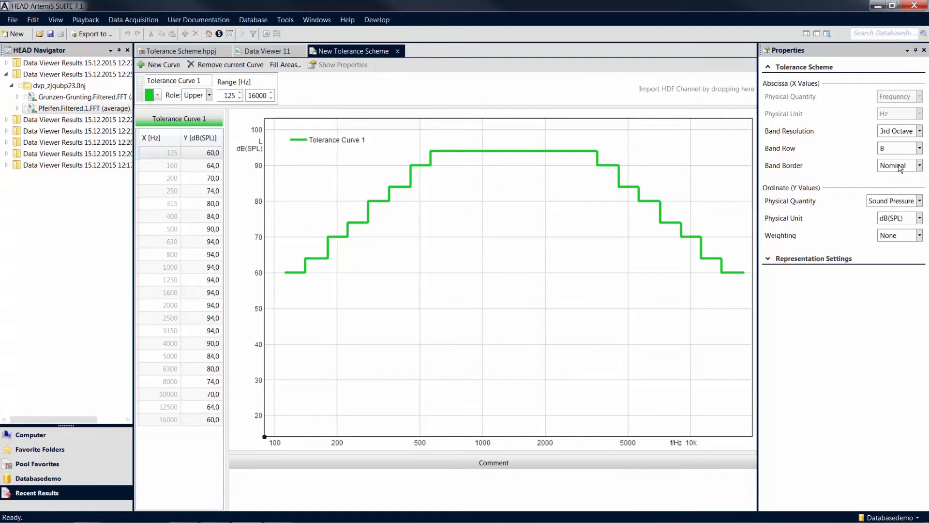
Keep 3rd Octave resolution and raise the band range's upper limit from 16000 to 20000 Hz
left_click(920, 131)
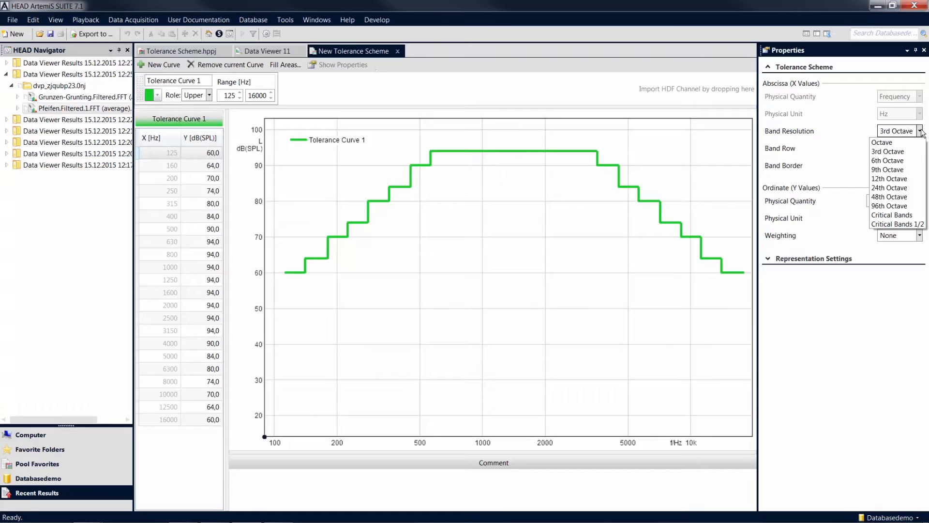
left_click(895, 151)
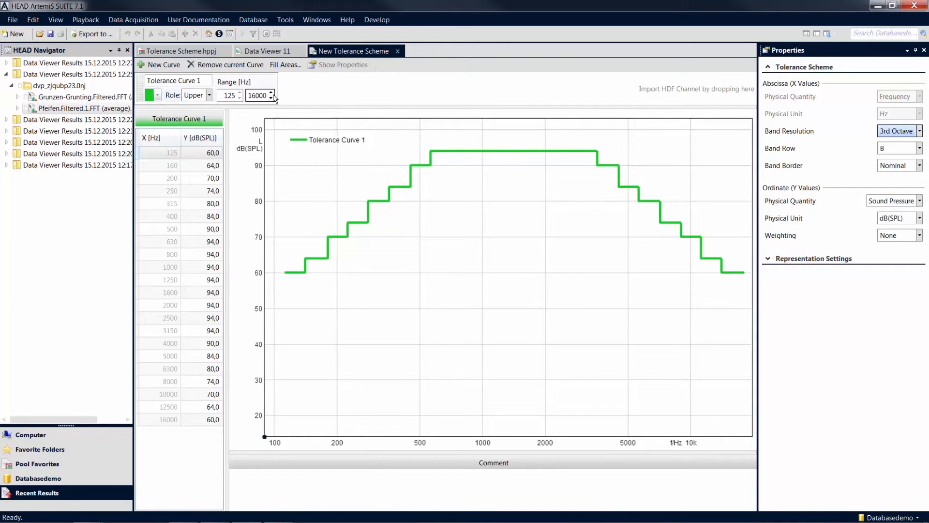
left_click(272, 93)
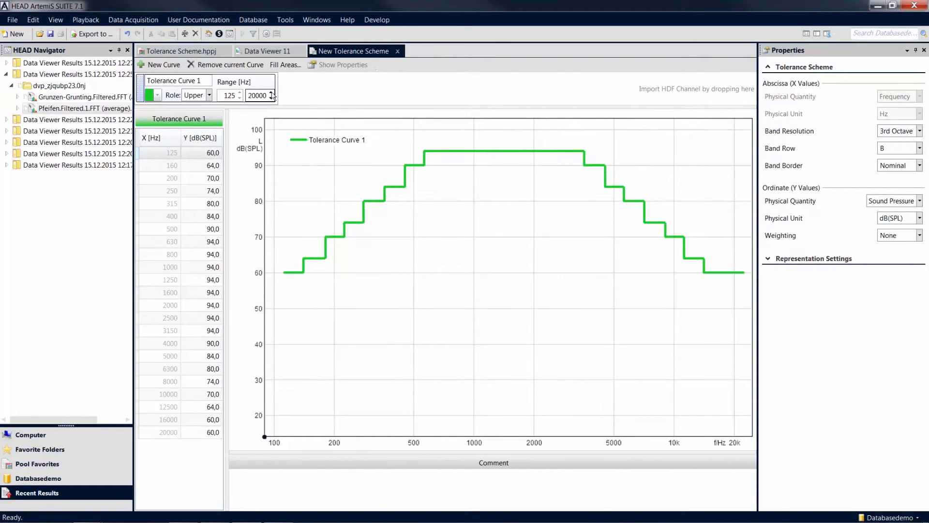